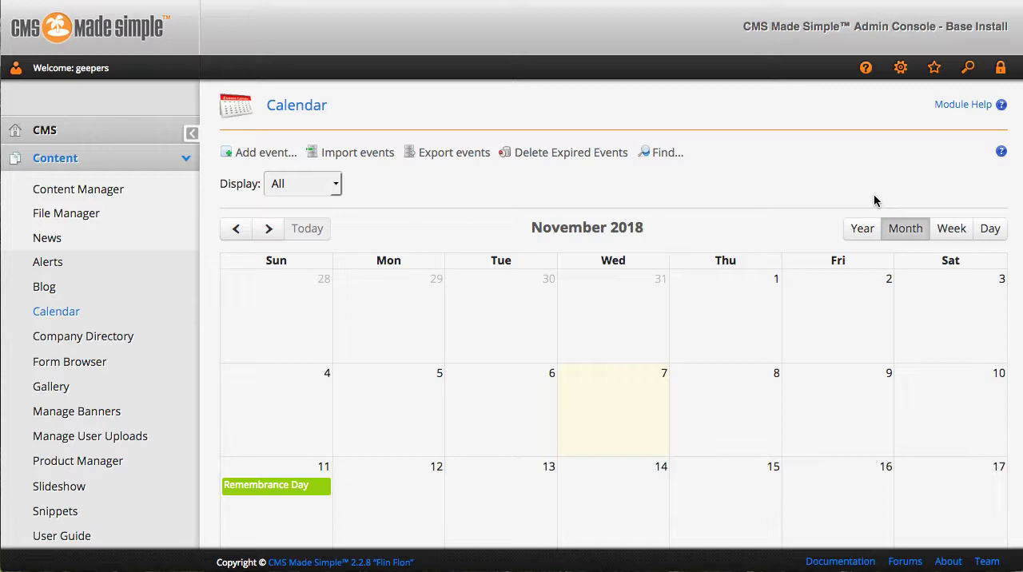
pyautogui.moveTo(870, 195)
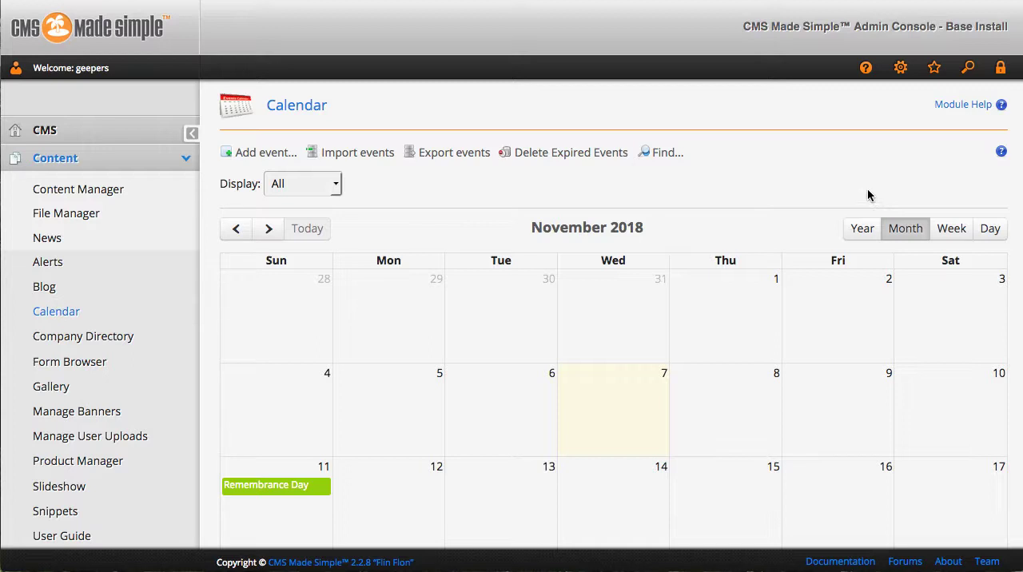
pyautogui.moveTo(836, 150)
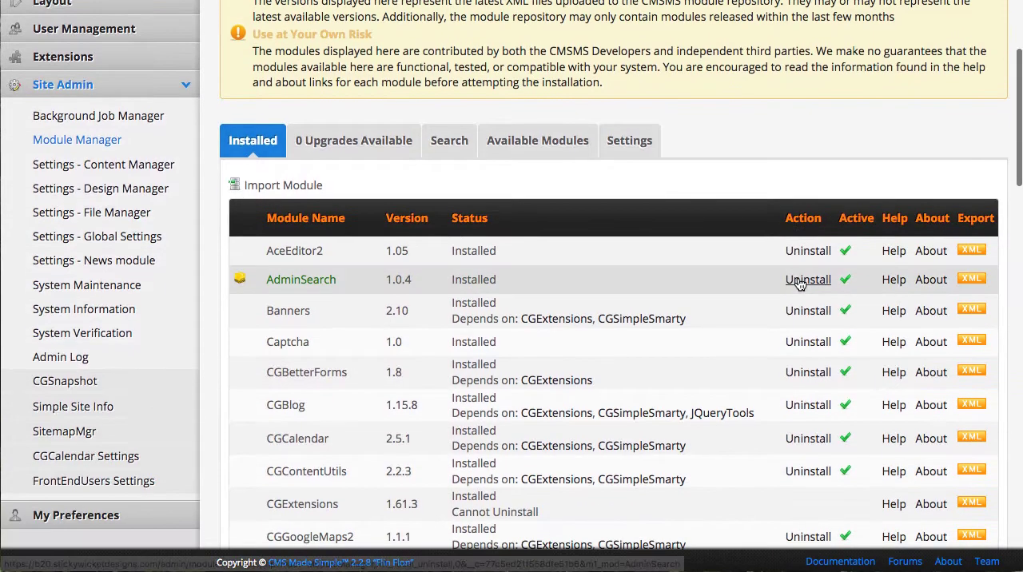
# Scroll the Module Manager's Installed list showing CGCalendar, CGExtensions and CGSimpleSmarty
pyautogui.scroll(-3)
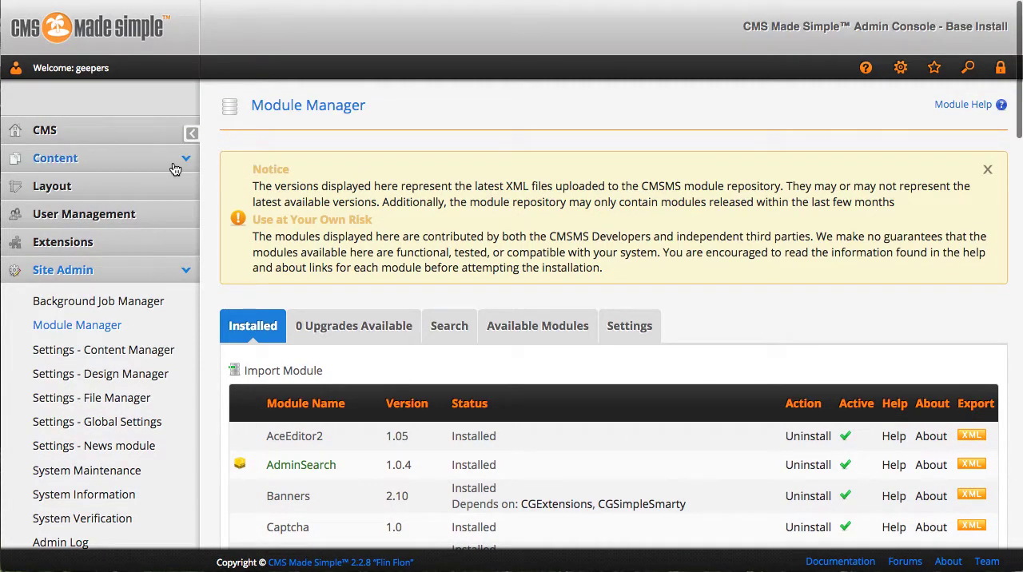
# Return via Content > Calendar to the November 2018 month view with Remembrance Day
pyautogui.click(55, 157)
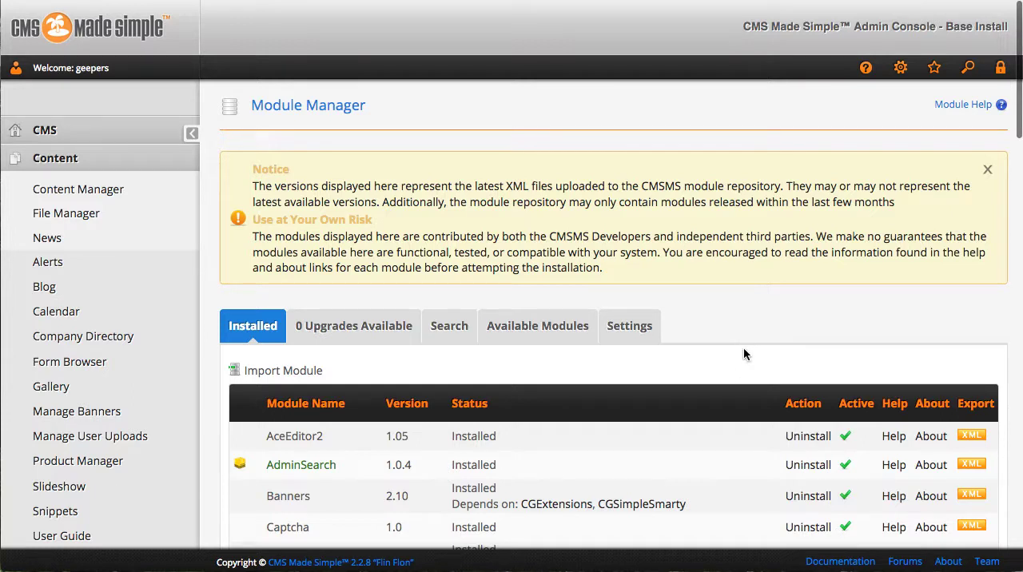
pyautogui.moveTo(220, 247)
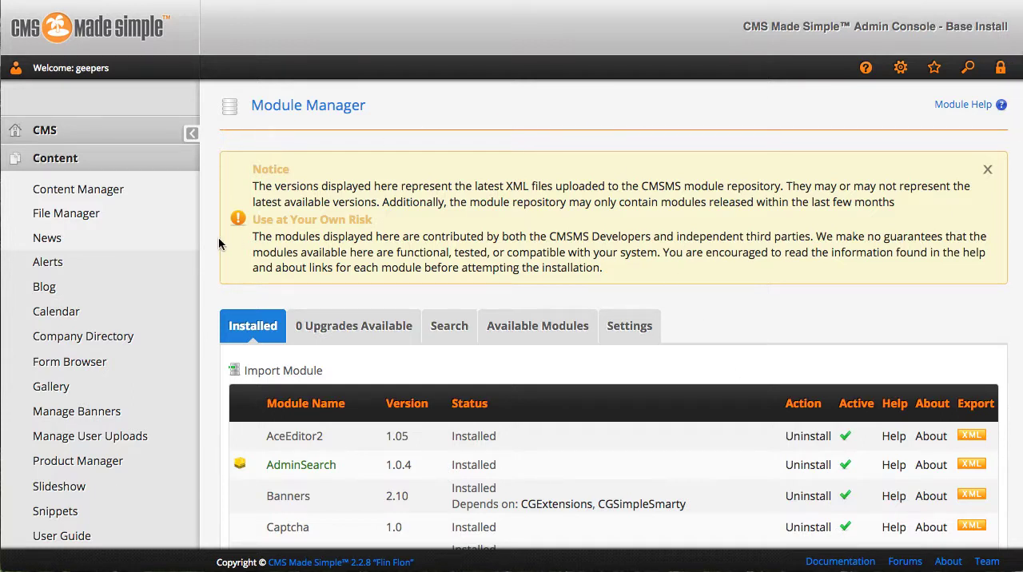
pyautogui.scroll(-3)
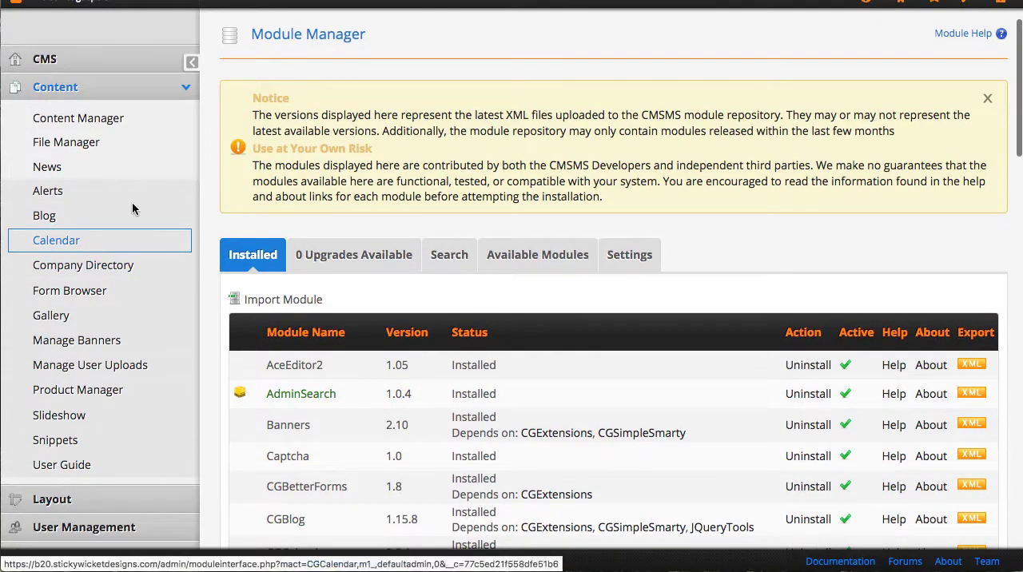
pyautogui.click(56, 240)
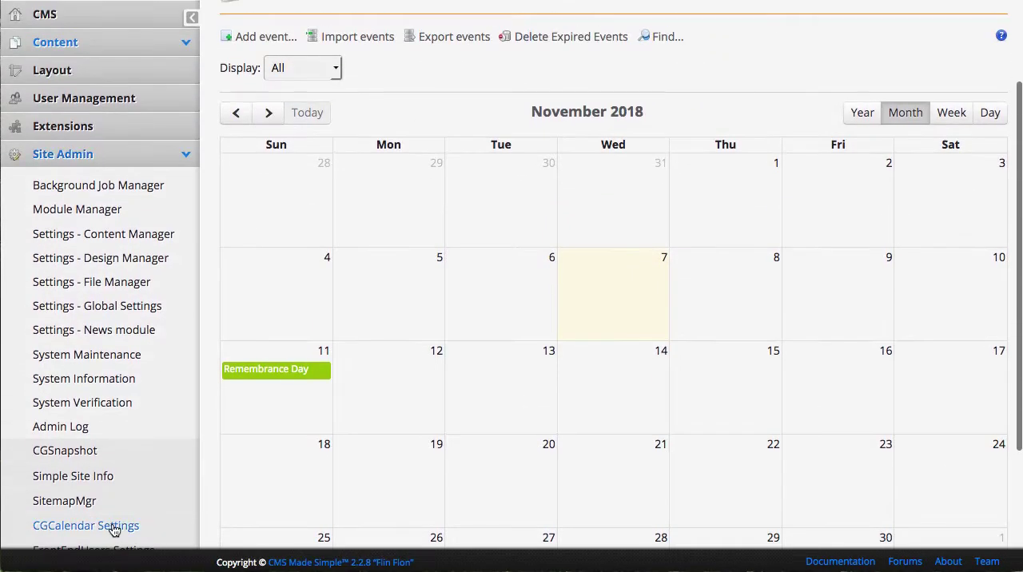
# Edit the Statutory Holidays category, try teal, keep the green background and submit
pyautogui.click(87, 525)
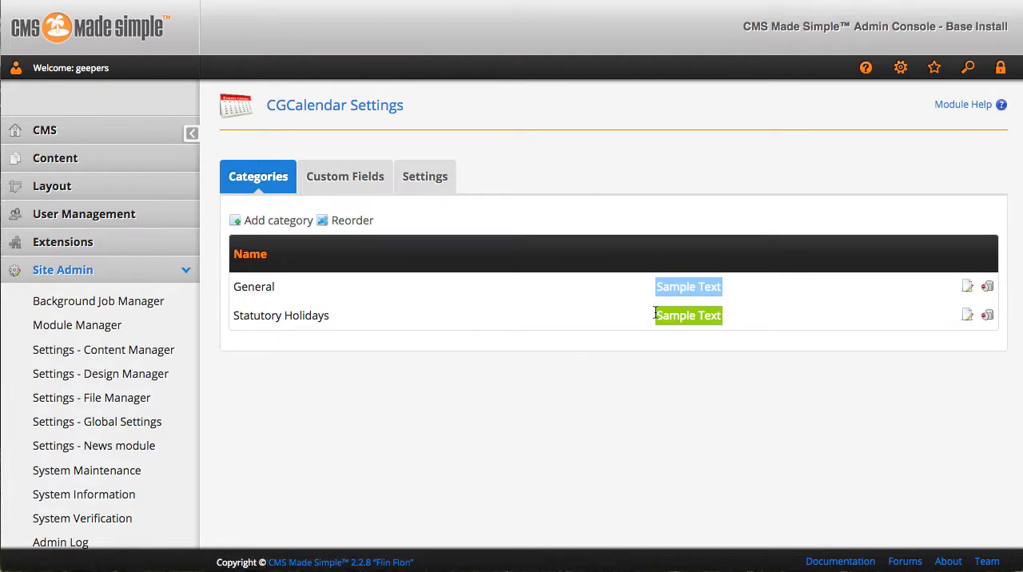
pyautogui.click(281, 315)
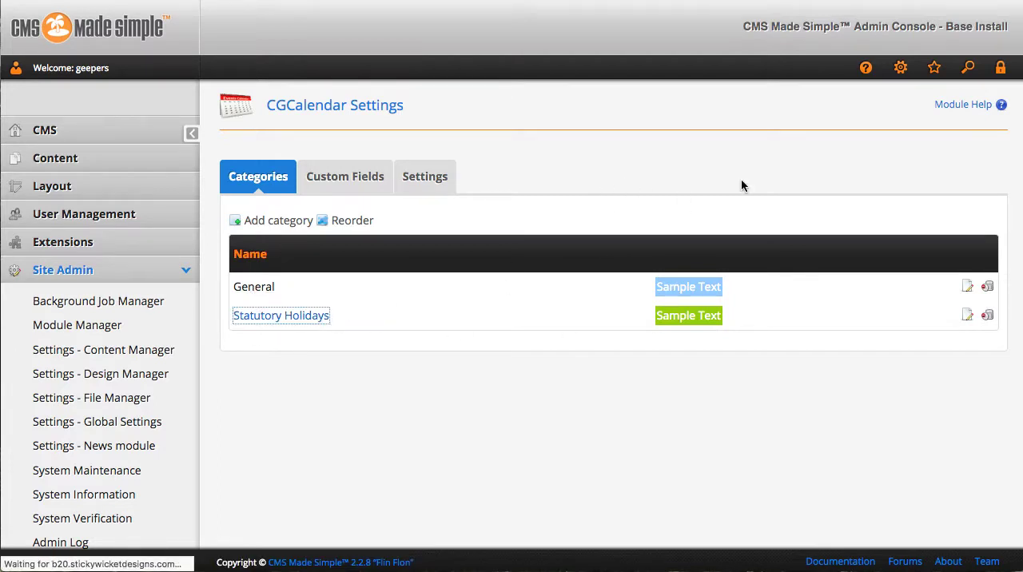
pyautogui.click(281, 315)
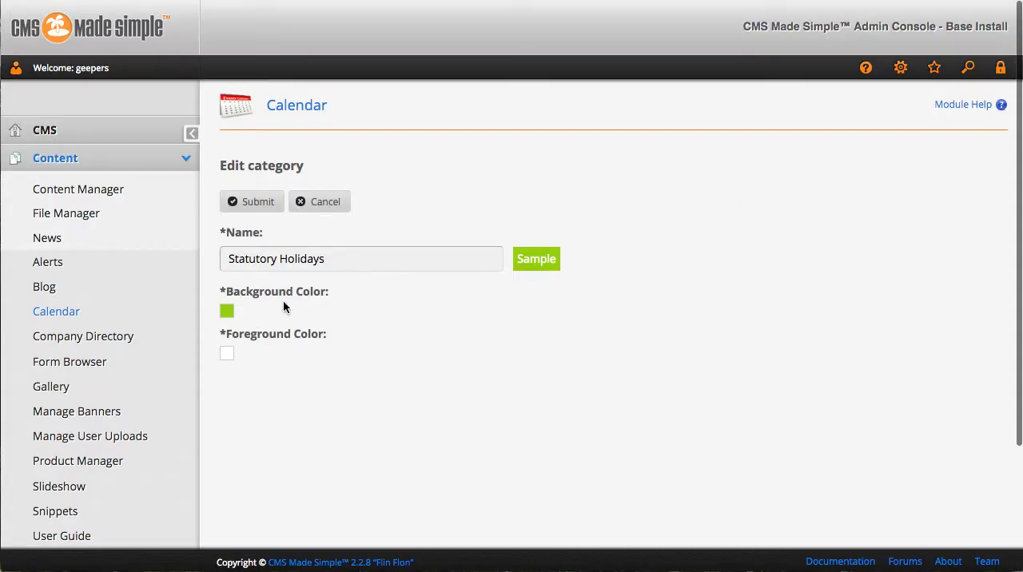
pyautogui.click(227, 312)
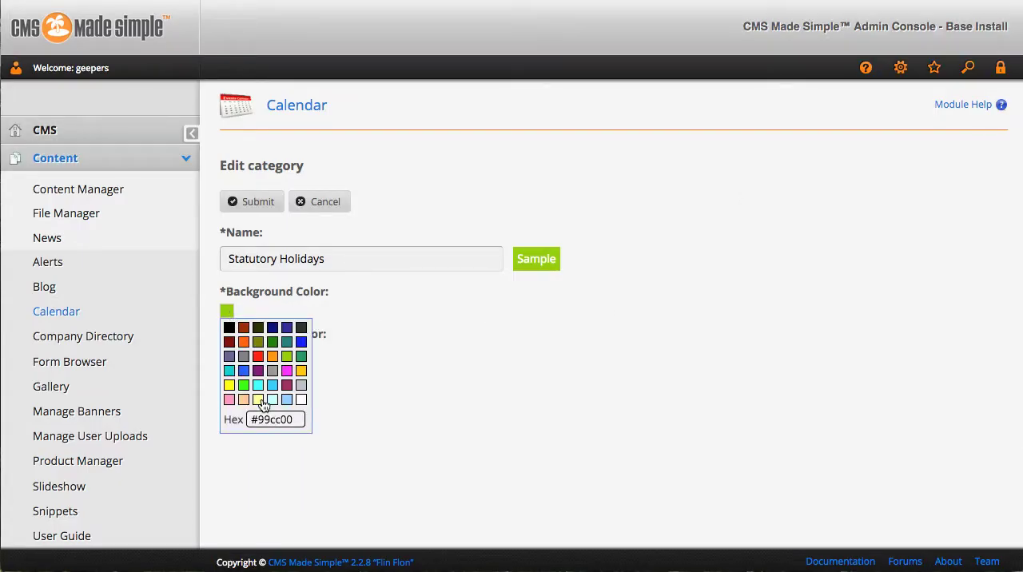
pyautogui.click(230, 386)
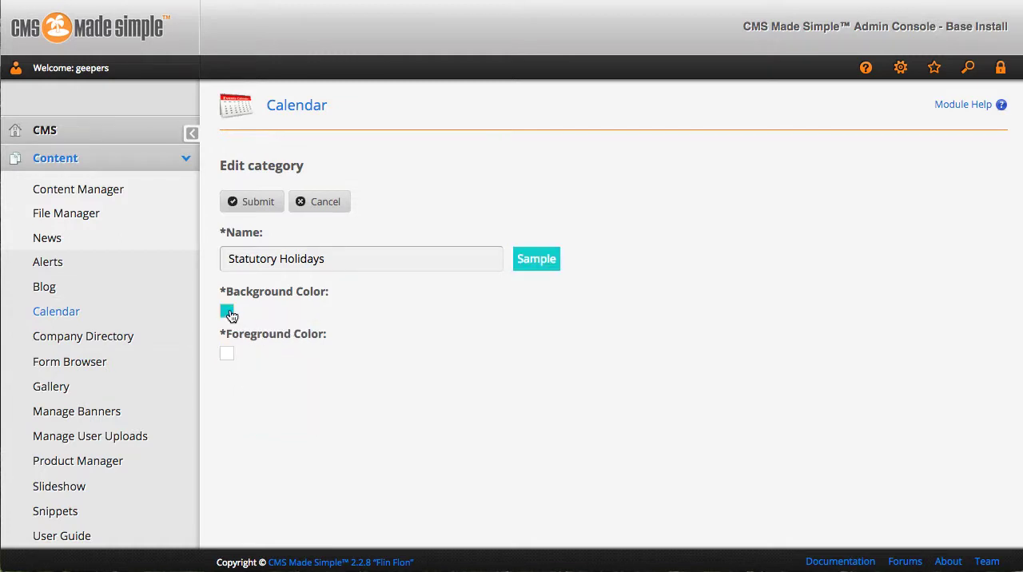
pyautogui.click(227, 313)
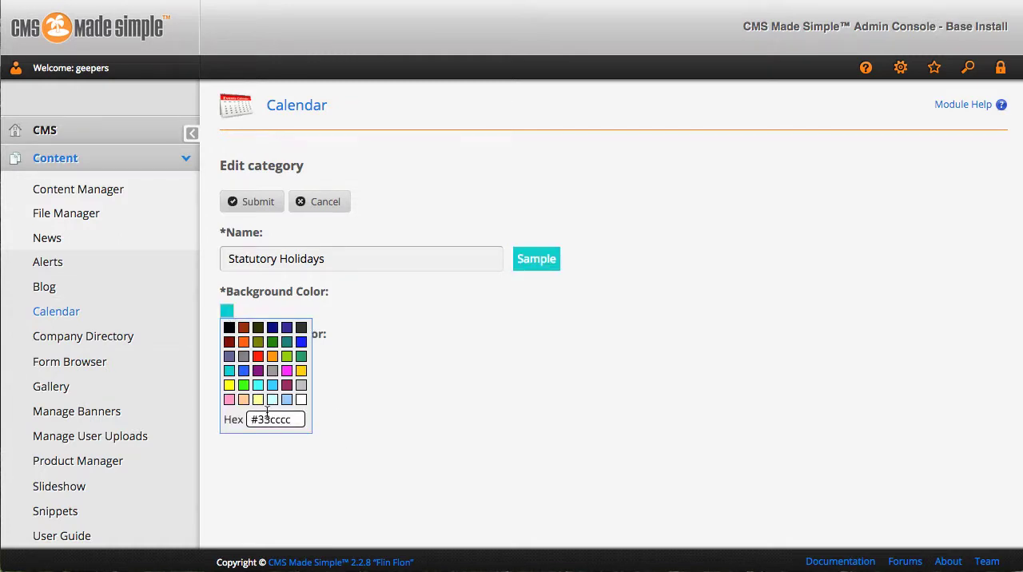
pyautogui.click(301, 371)
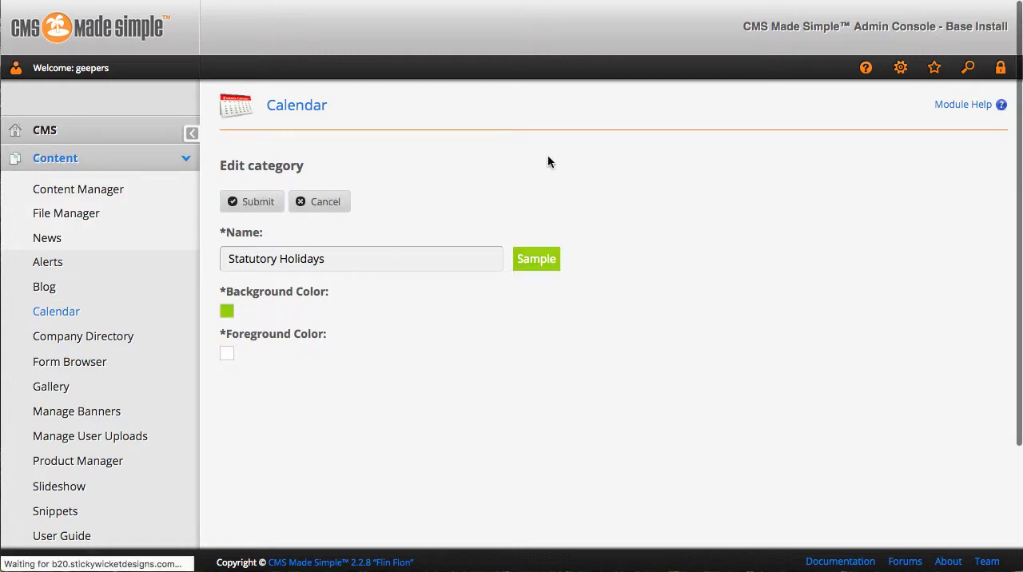
pyautogui.click(251, 201)
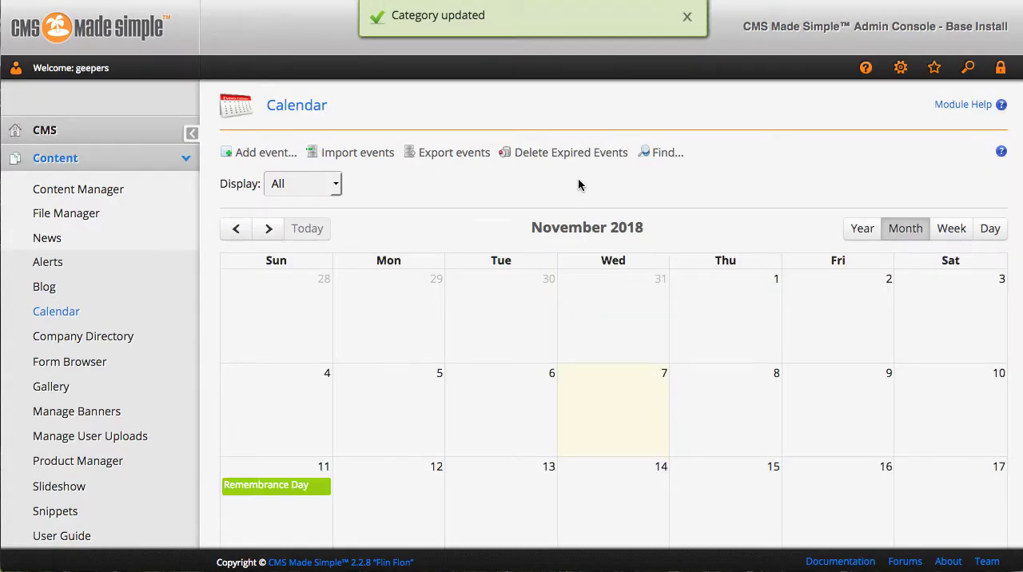
# Show CGCalendar's Custom Fields list with the image and document upload fields and their types
pyautogui.scroll(-3)
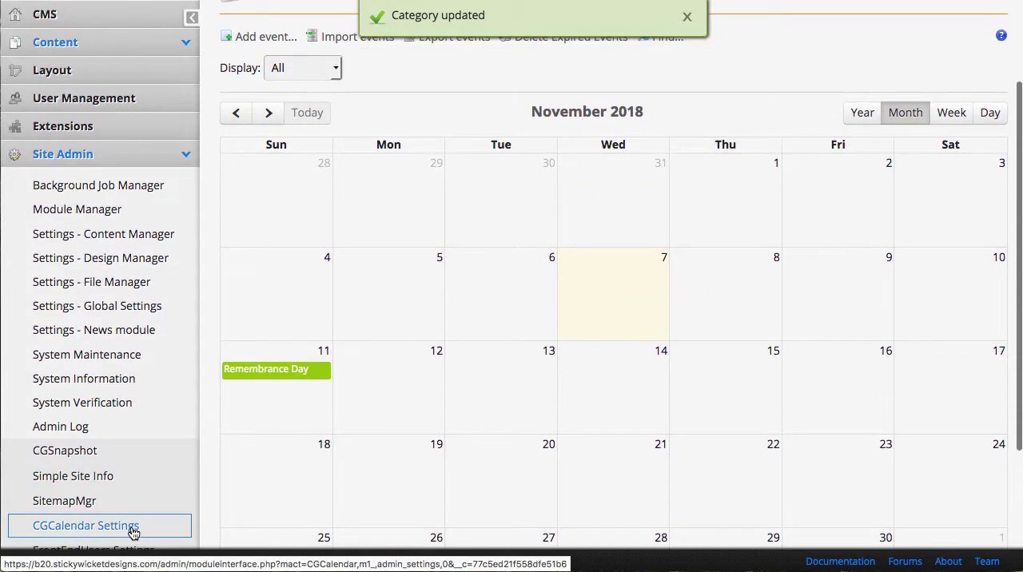
pyautogui.click(86, 525)
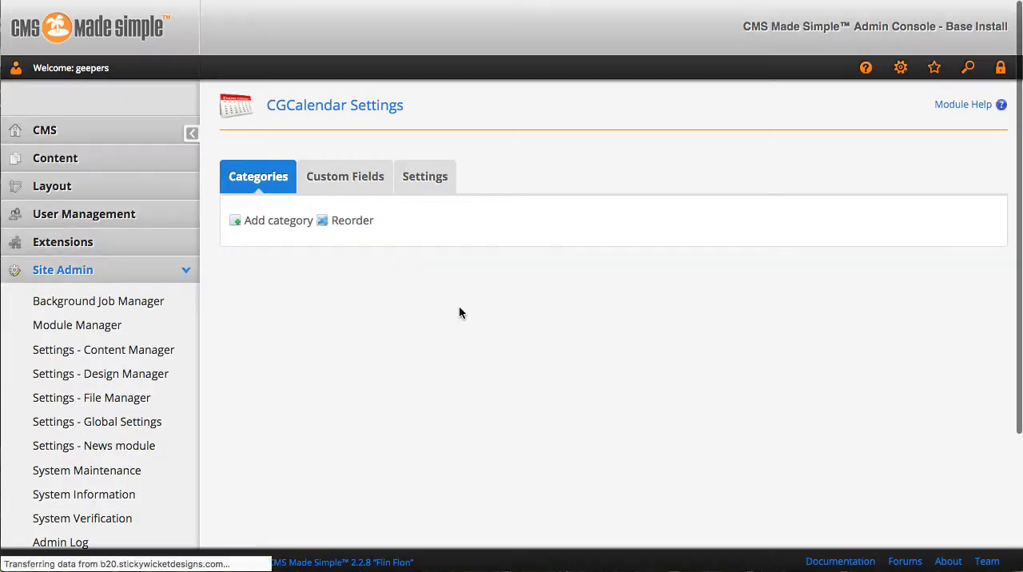
pyautogui.click(346, 178)
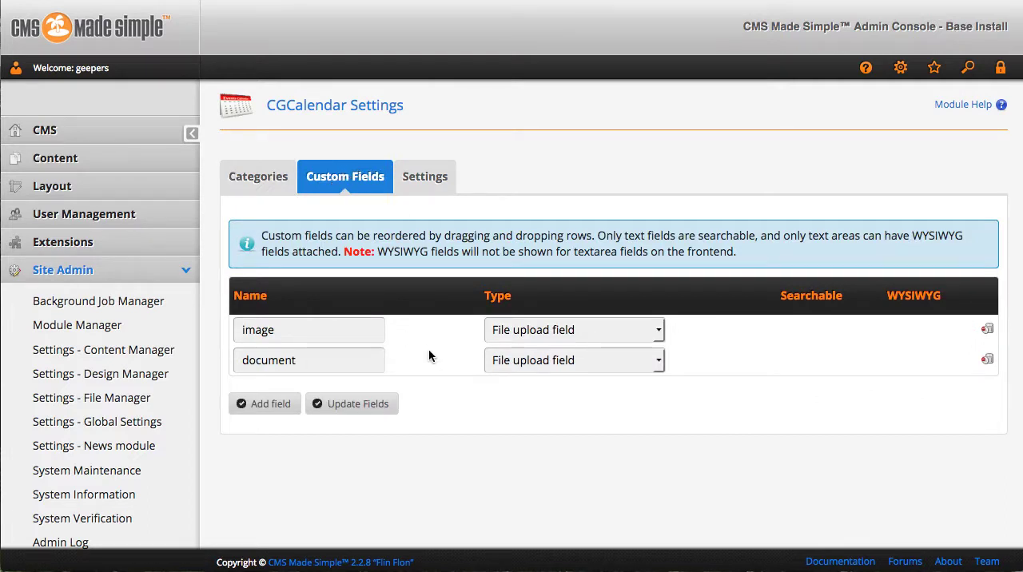
pyautogui.click(574, 329)
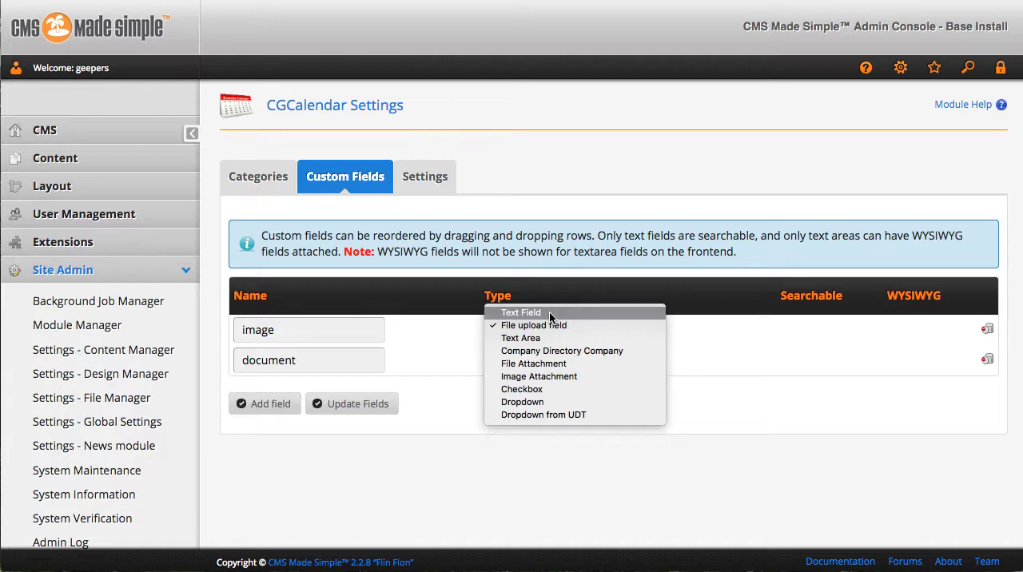
pyautogui.moveTo(550, 326)
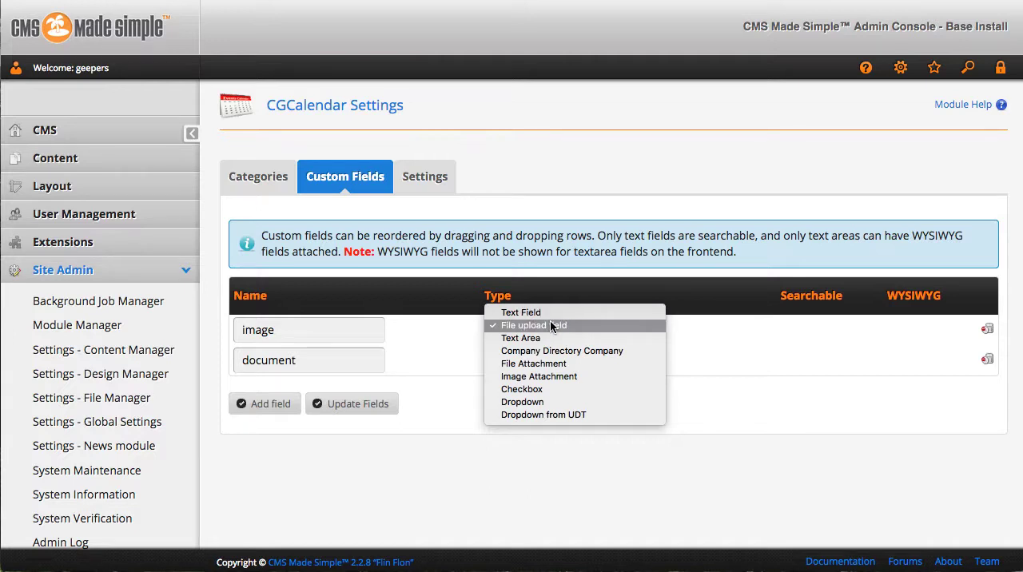
pyautogui.moveTo(521, 339)
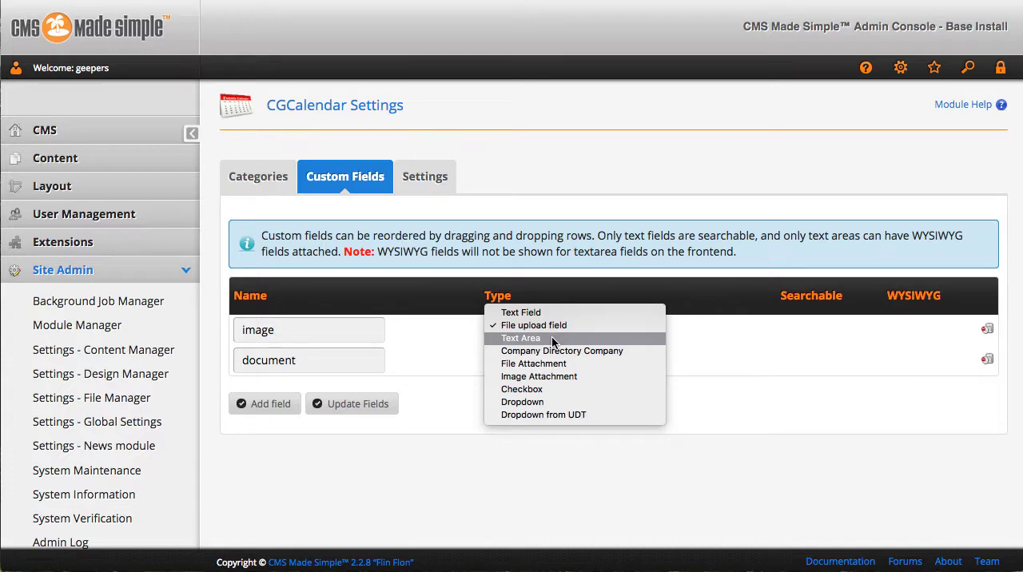
pyautogui.moveTo(563, 352)
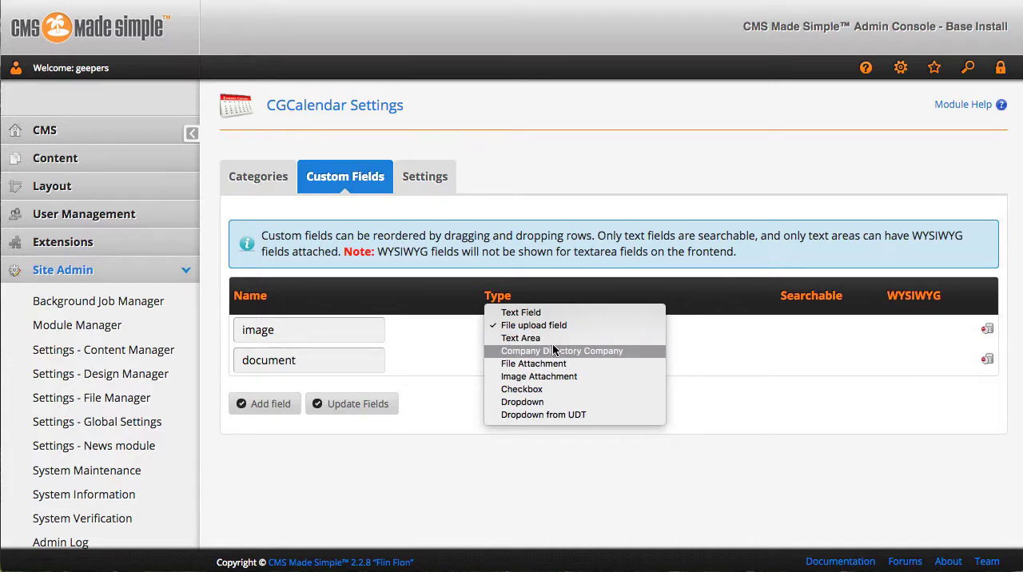
pyautogui.moveTo(550, 364)
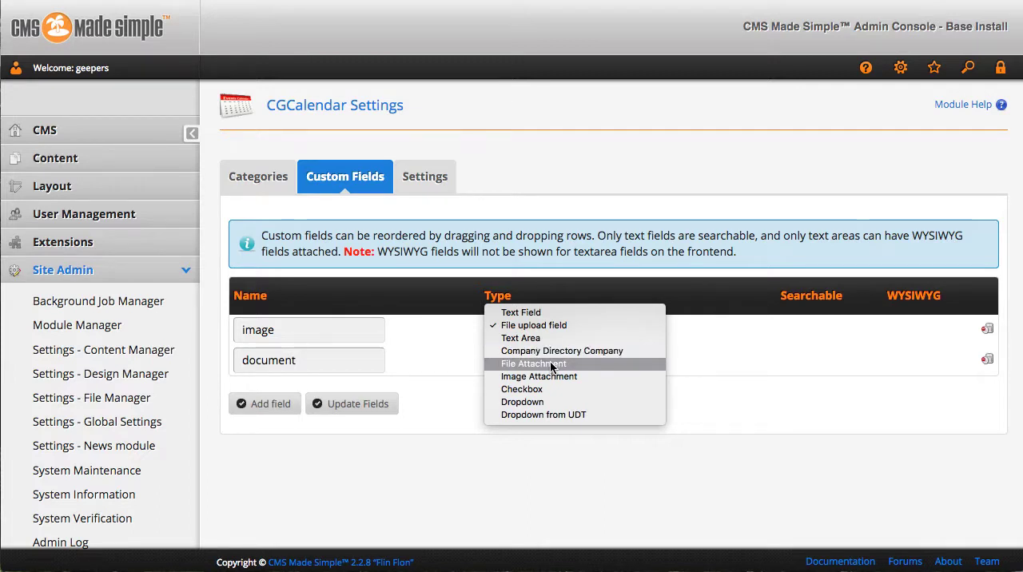
pyautogui.moveTo(547, 390)
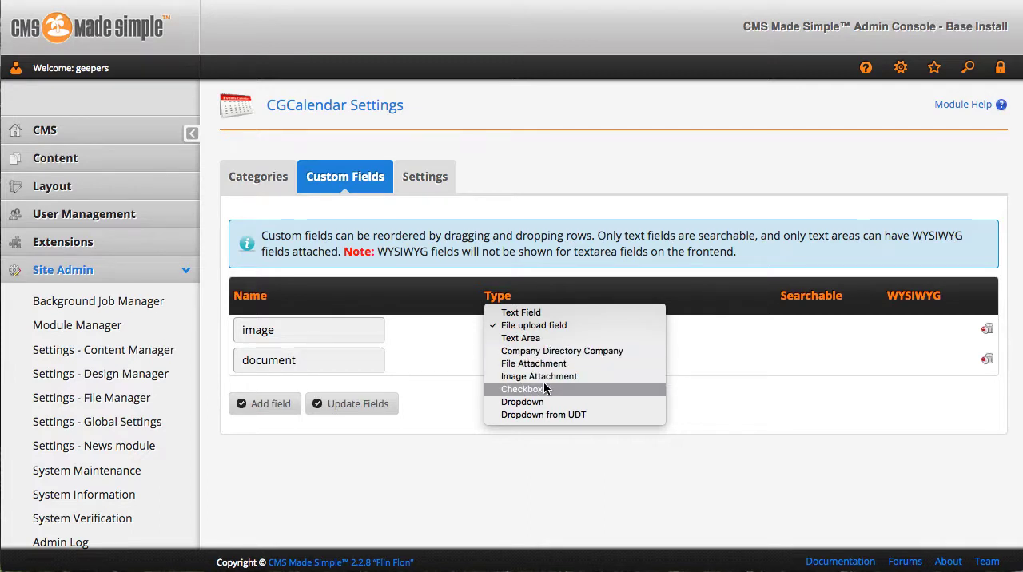
pyautogui.moveTo(541, 392)
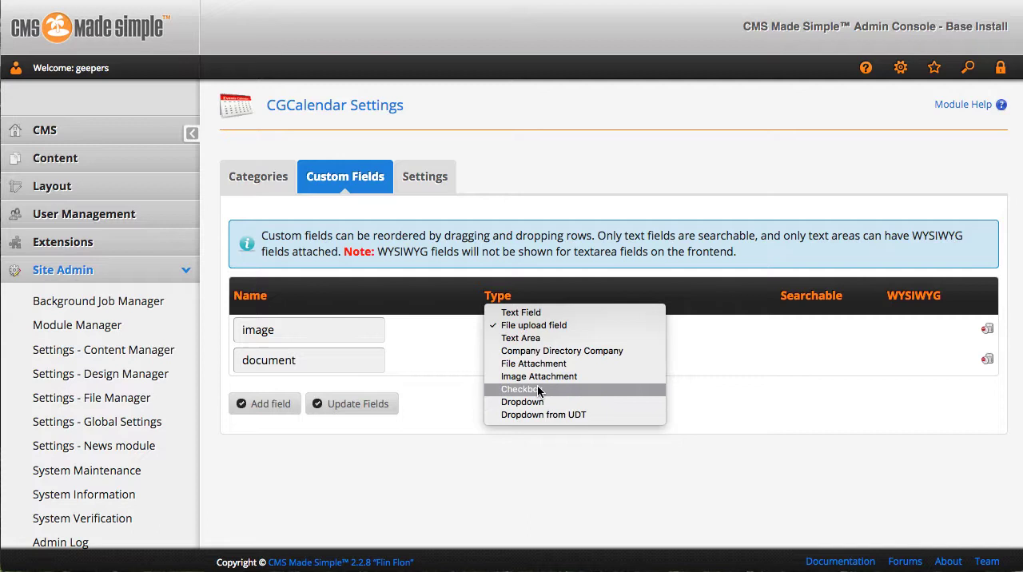
pyautogui.moveTo(534, 415)
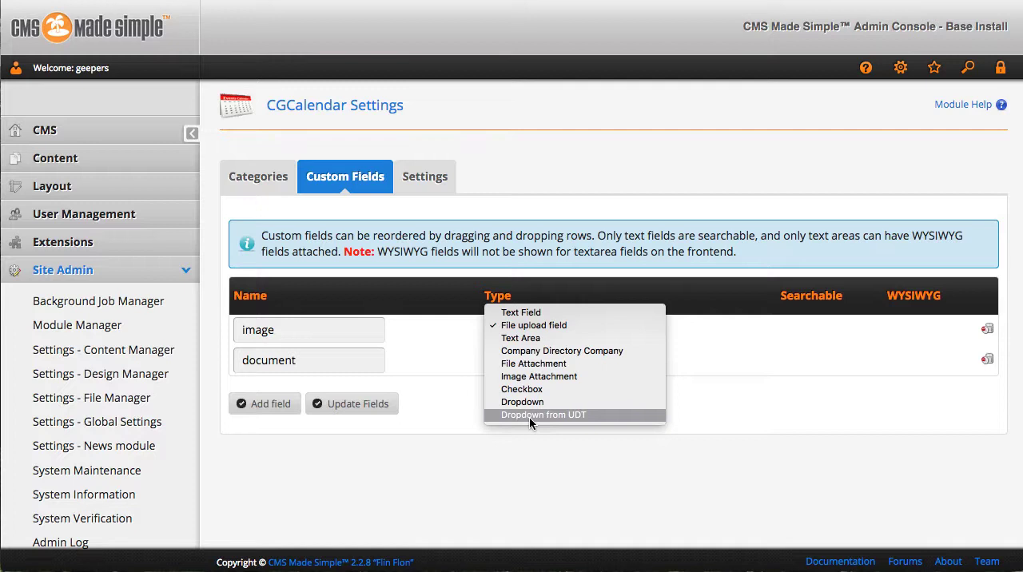
pyautogui.moveTo(720, 419)
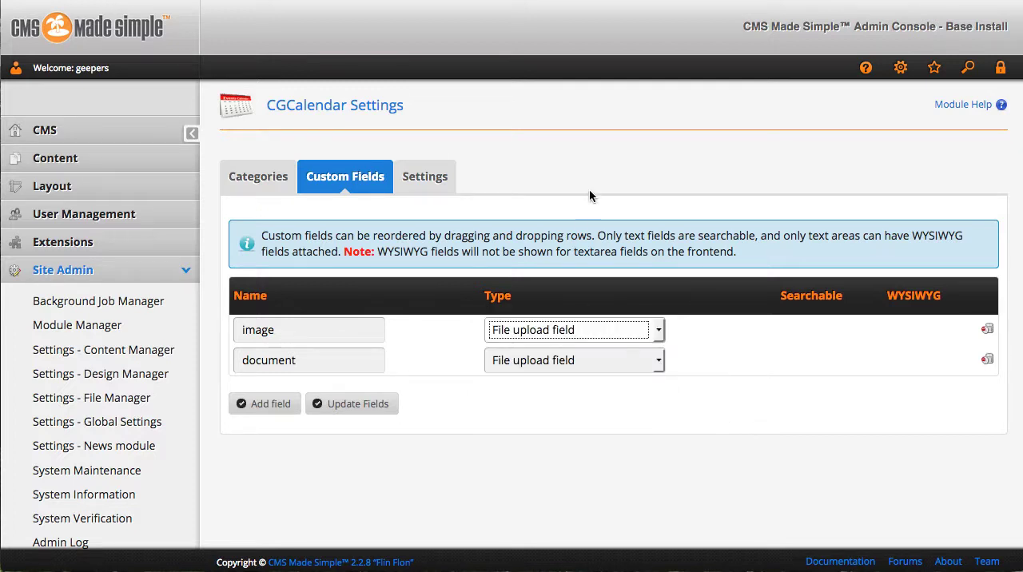
# Review the Settings tab down to the Frontend Editing Settings and back up
pyautogui.click(426, 177)
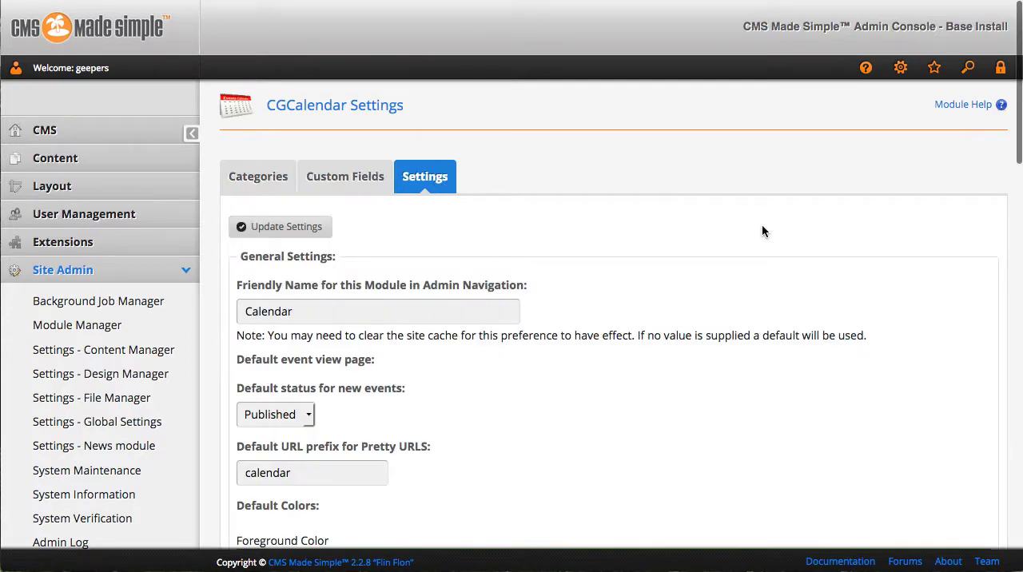
pyautogui.scroll(-3)
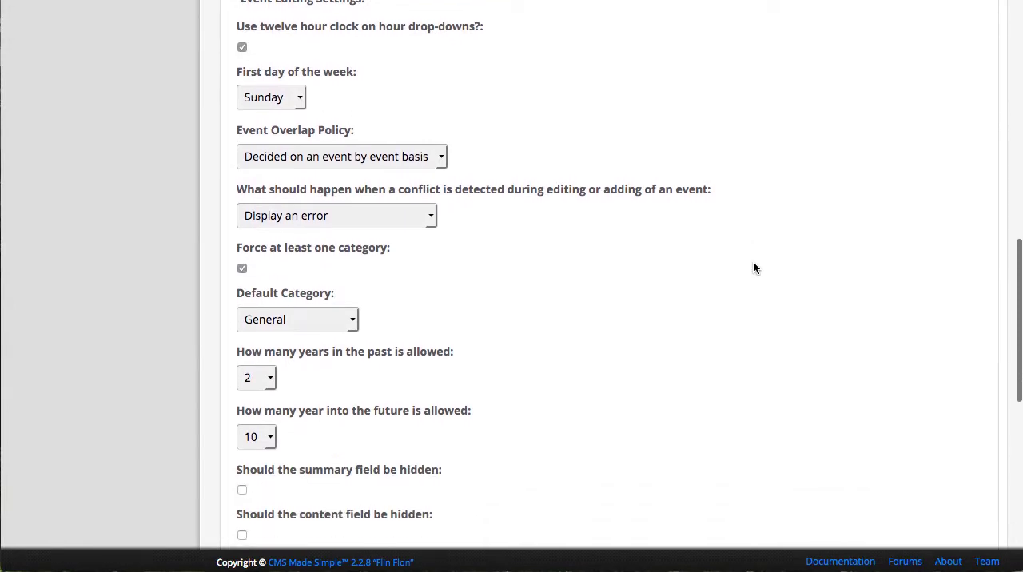
pyautogui.scroll(-3)
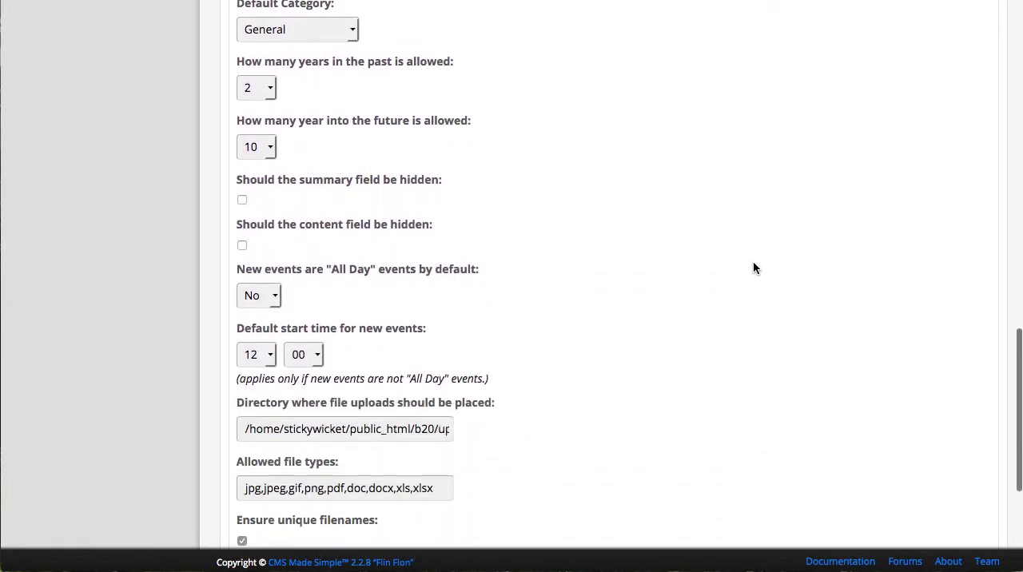
pyautogui.scroll(-3)
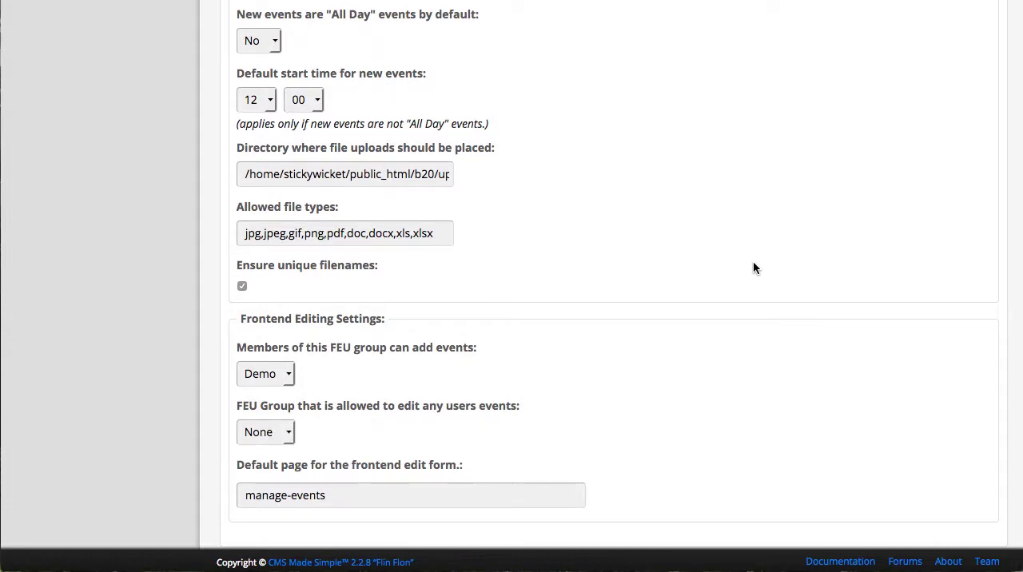
pyautogui.moveTo(774, 253)
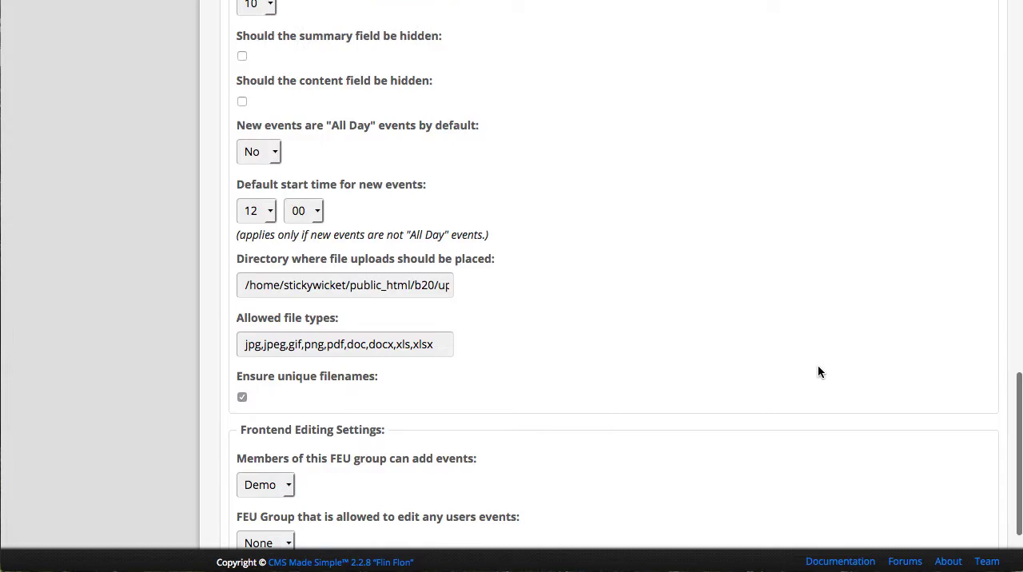
pyautogui.scroll(3)
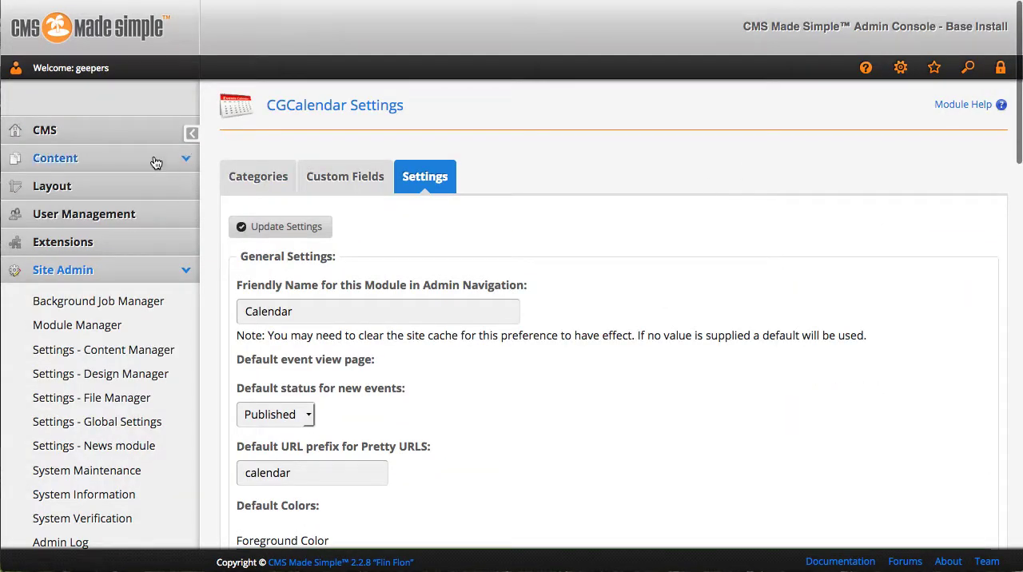
# Open Content > Calendar, collapse the sidebar and step to the next month
pyautogui.click(55, 157)
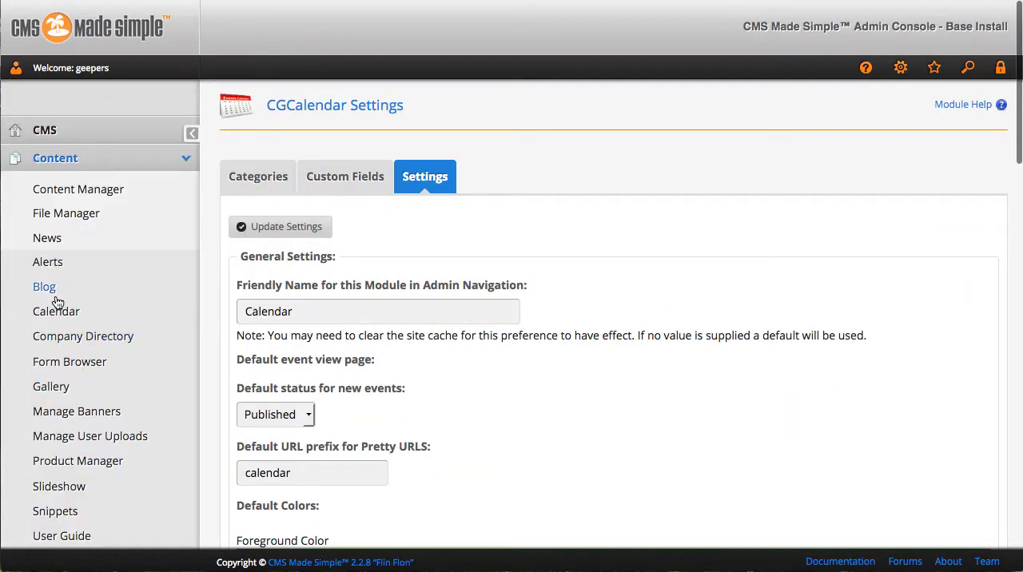
pyautogui.click(56, 312)
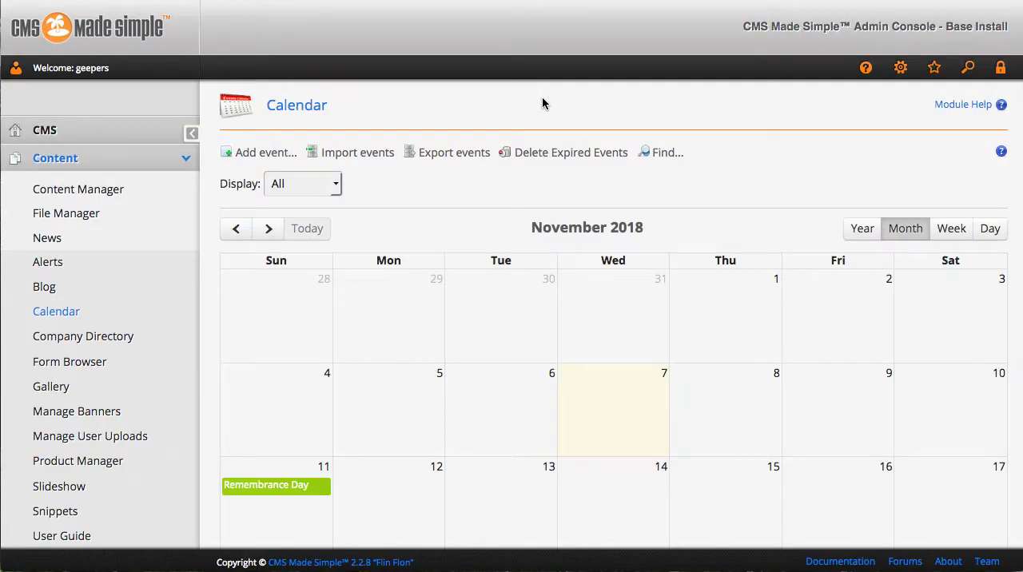
pyautogui.click(192, 134)
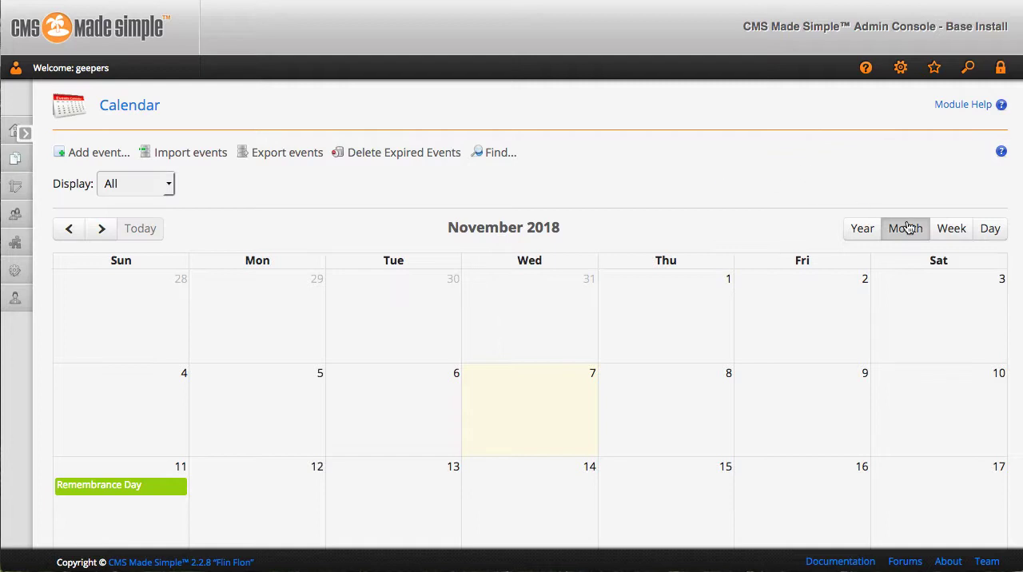
pyautogui.scroll(-3)
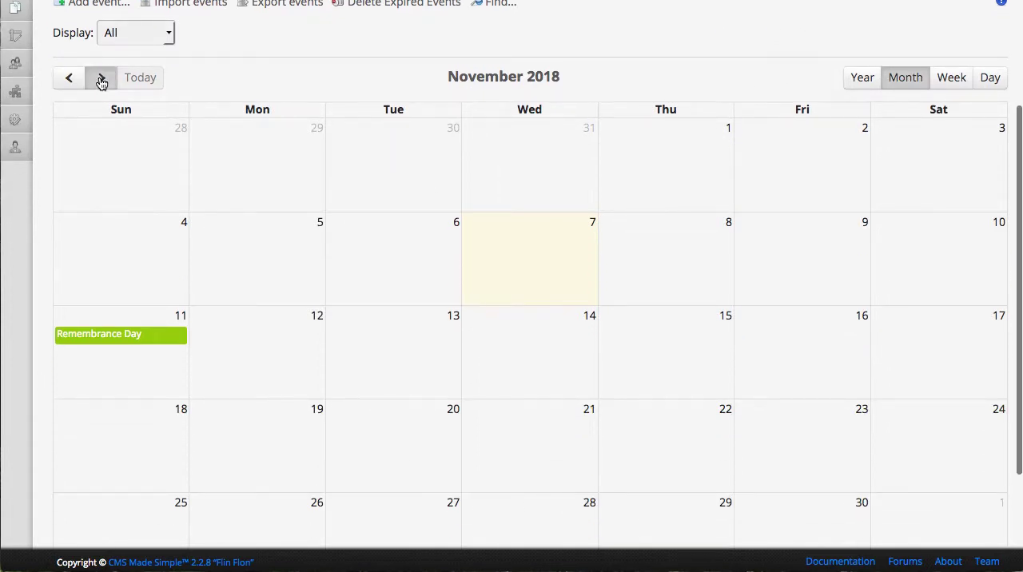
pyautogui.click(103, 76)
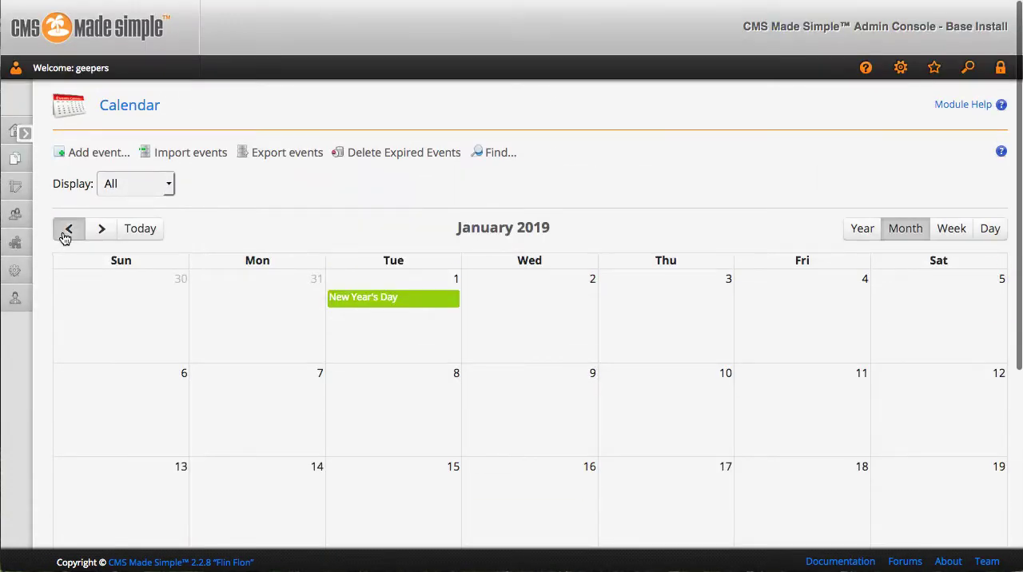
# Switch to the Year list of 2018 events and keep the Display dropdown on all events
pyautogui.click(861, 229)
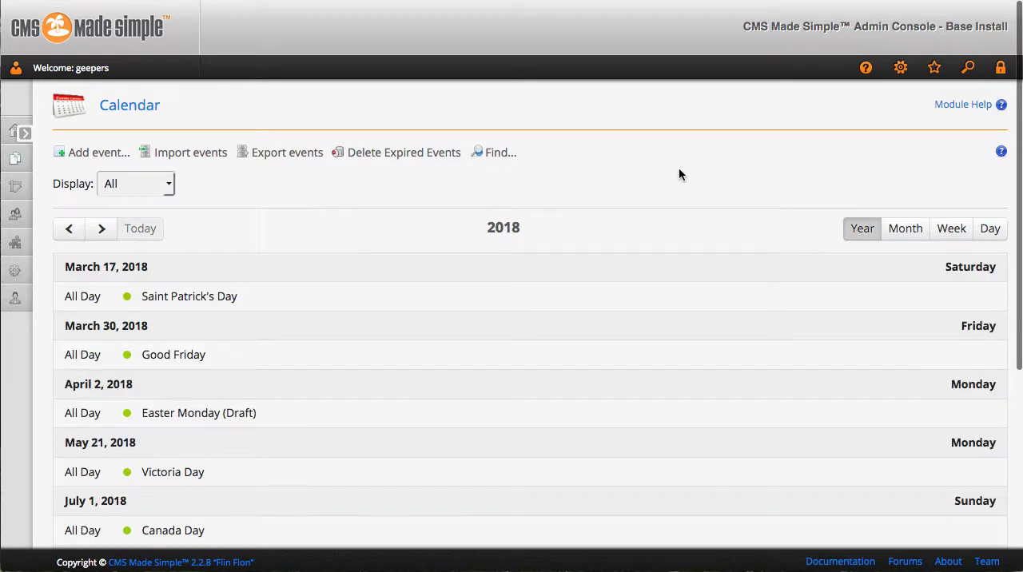
pyautogui.scroll(-3)
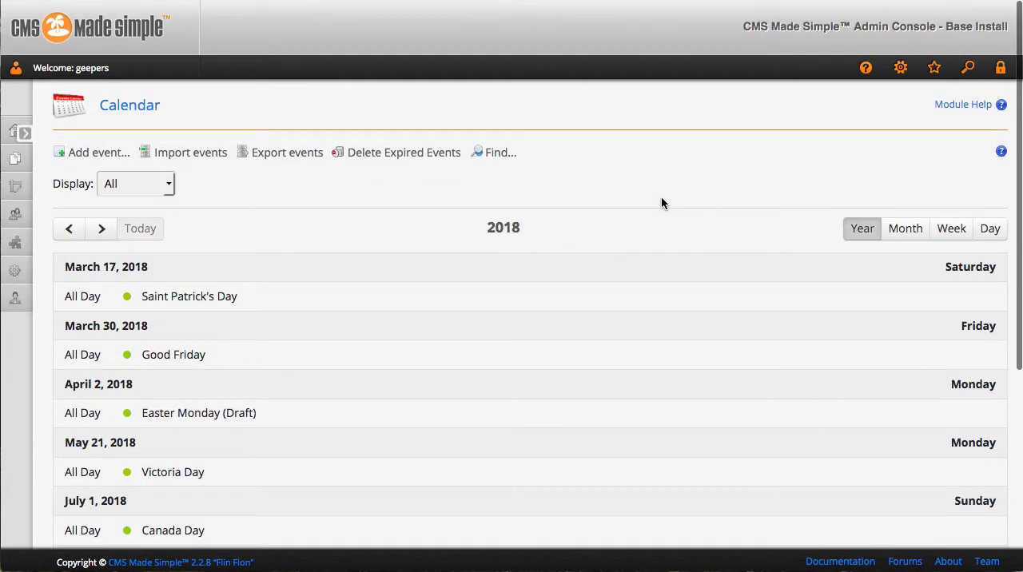
pyautogui.click(134, 182)
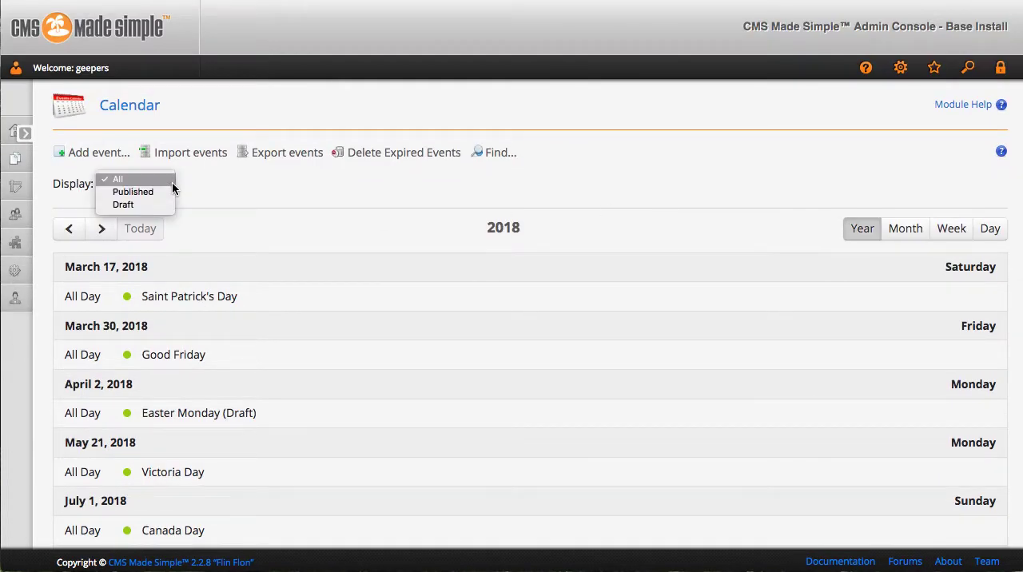
pyautogui.click(118, 180)
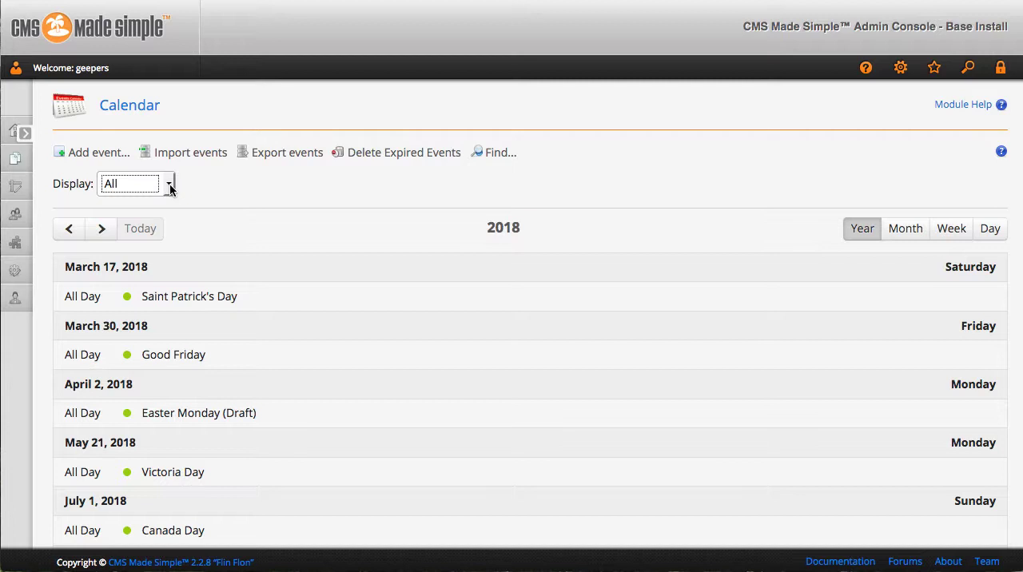
pyautogui.click(136, 182)
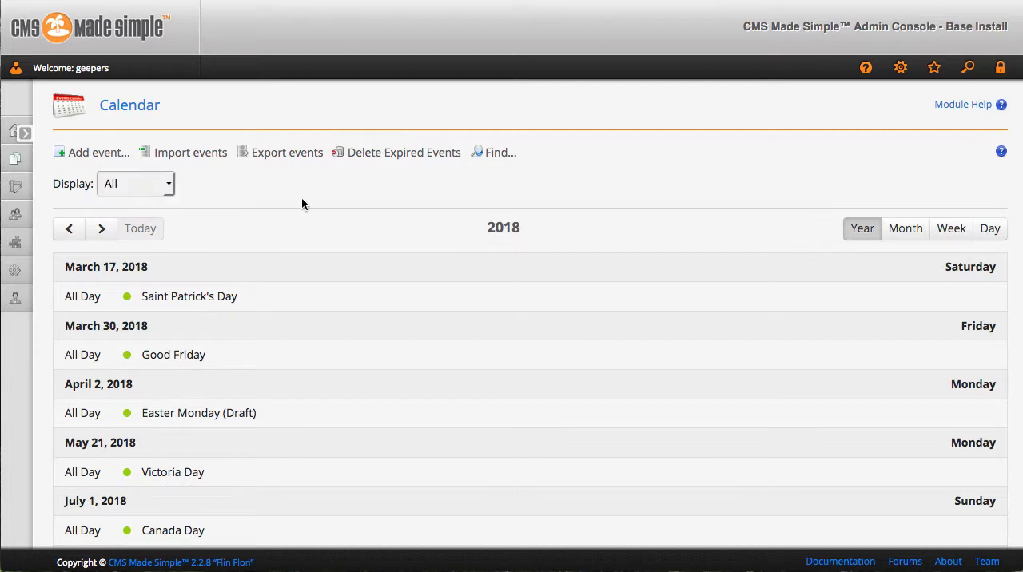
pyautogui.moveTo(191, 154)
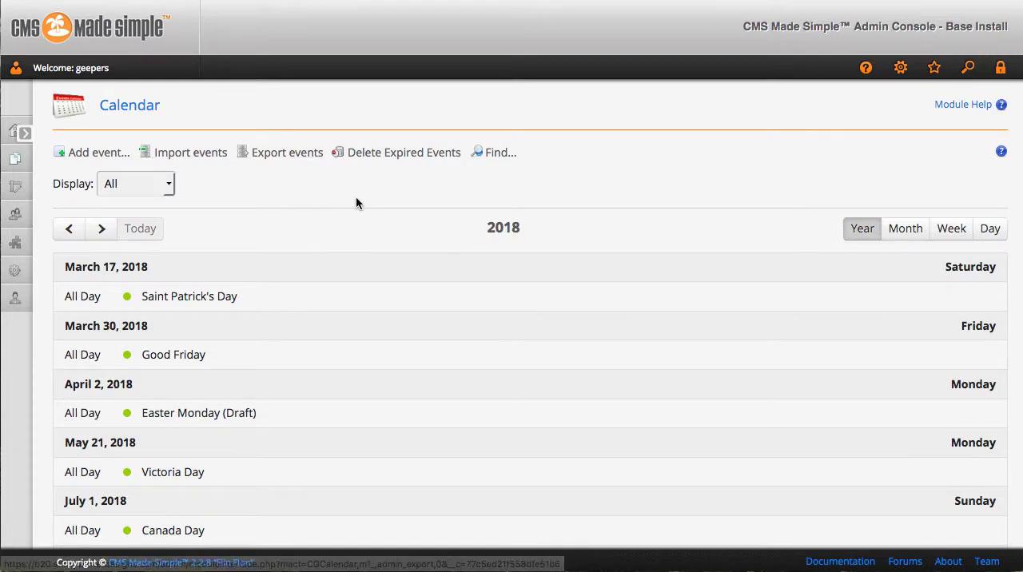
pyautogui.moveTo(403, 154)
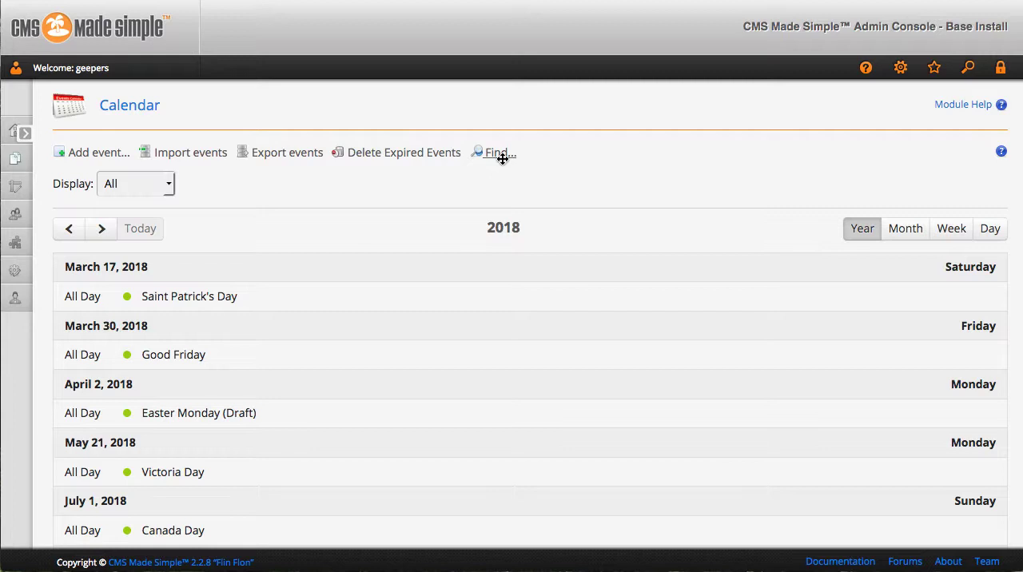
# Search events for 'good', find Good Friday and jump back to the 2018 list
pyautogui.click(499, 152)
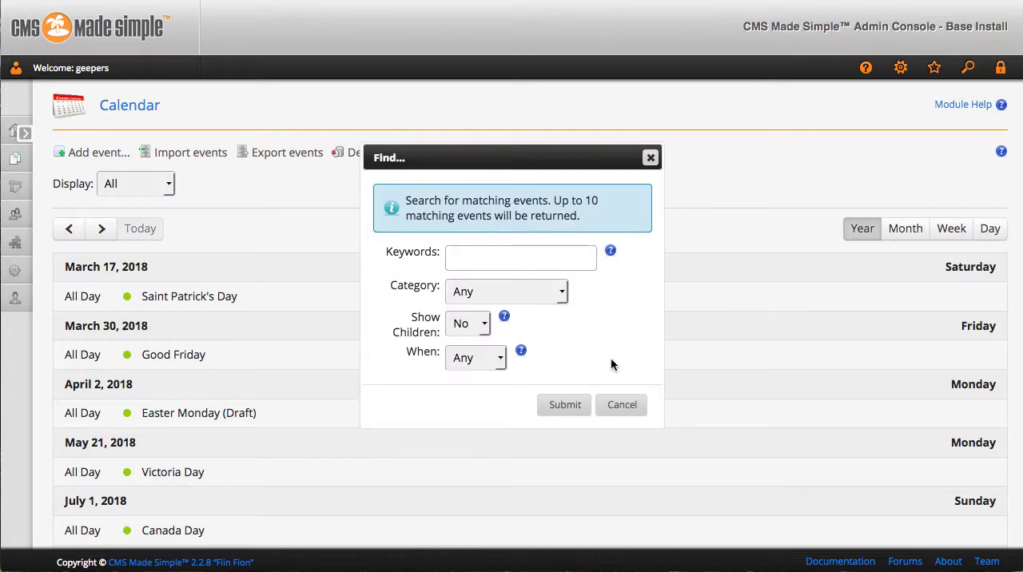
pyautogui.click(521, 257)
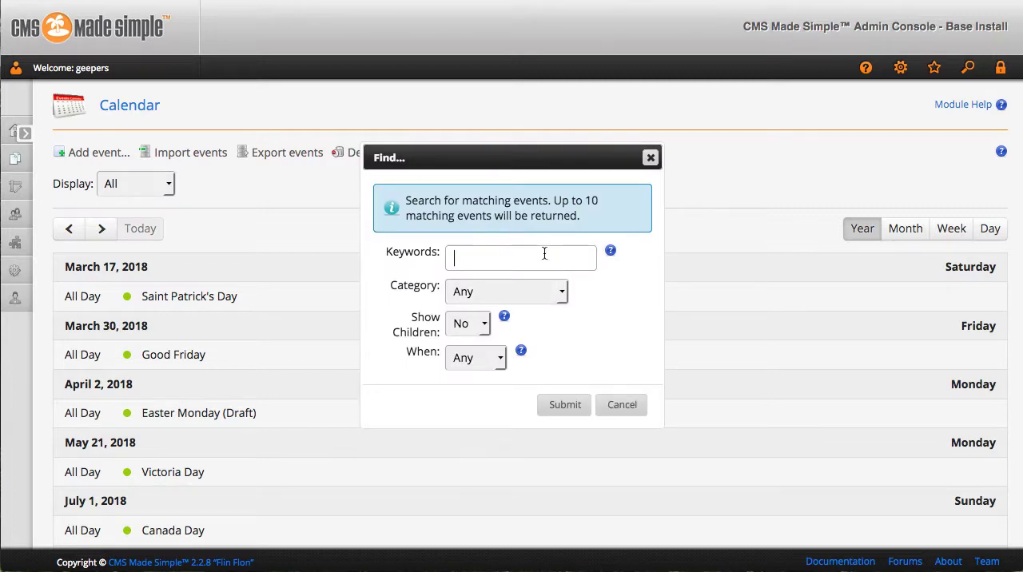
pyautogui.write('good')
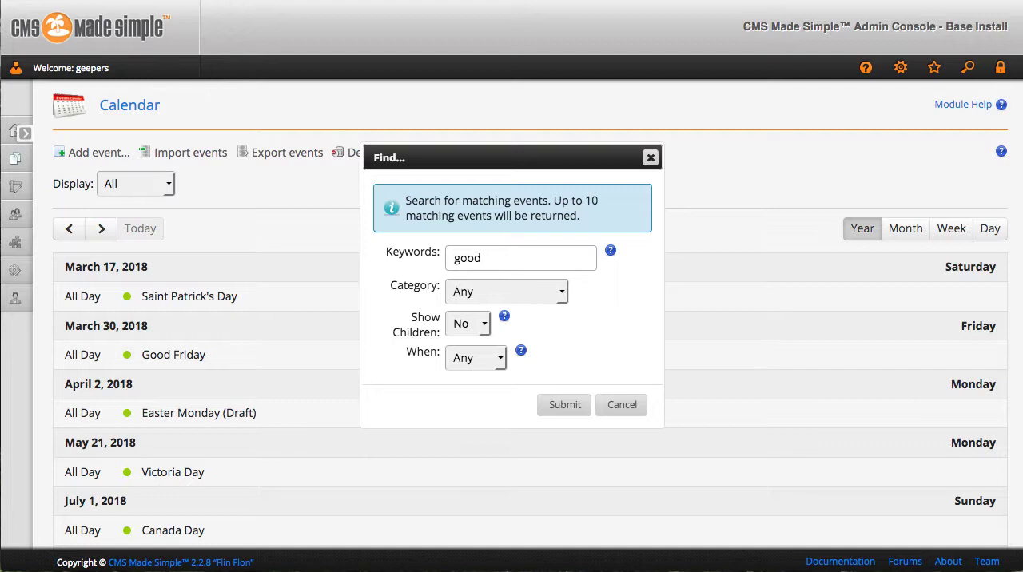
pyautogui.click(565, 405)
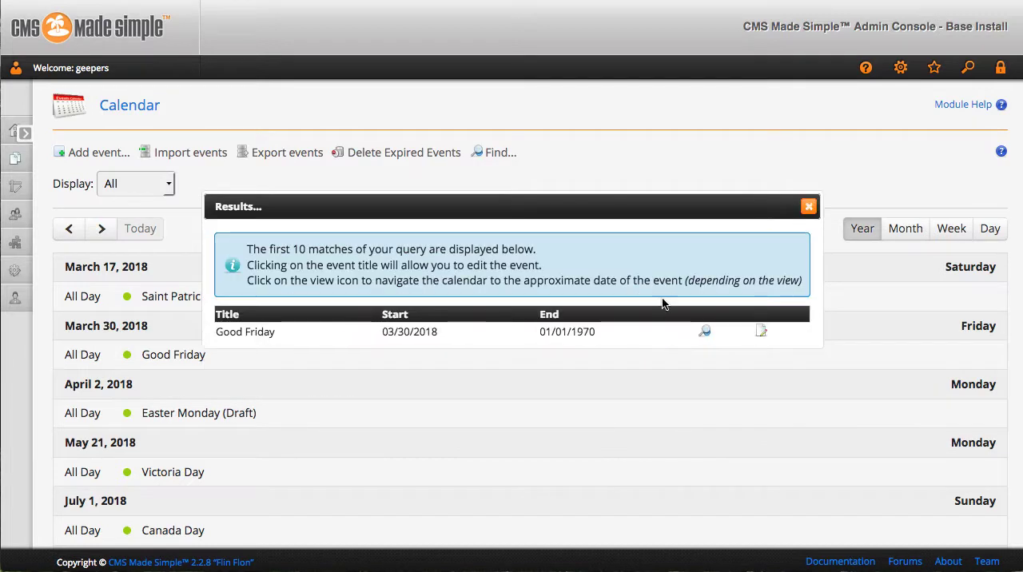
pyautogui.moveTo(291, 339)
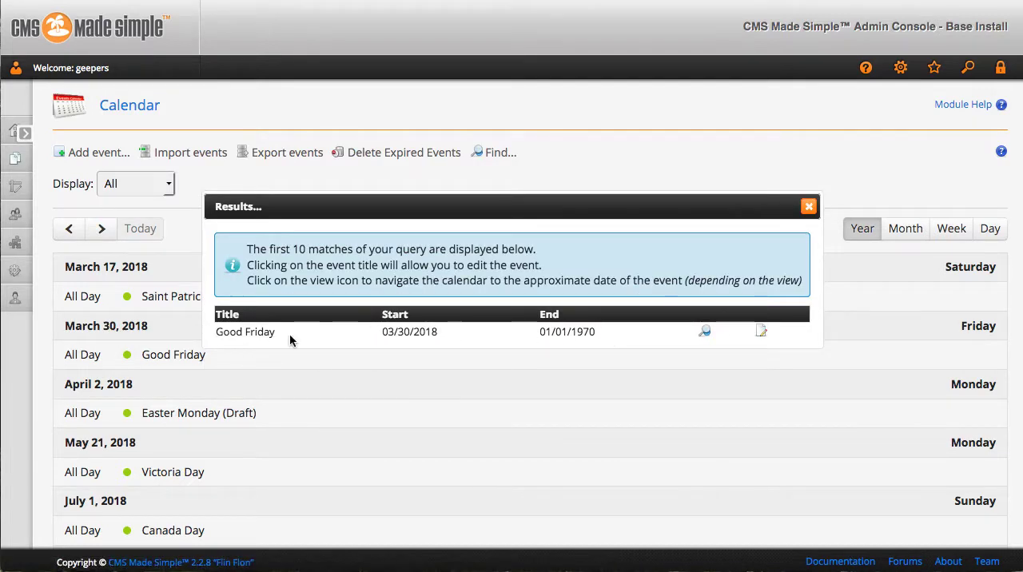
pyautogui.moveTo(708, 331)
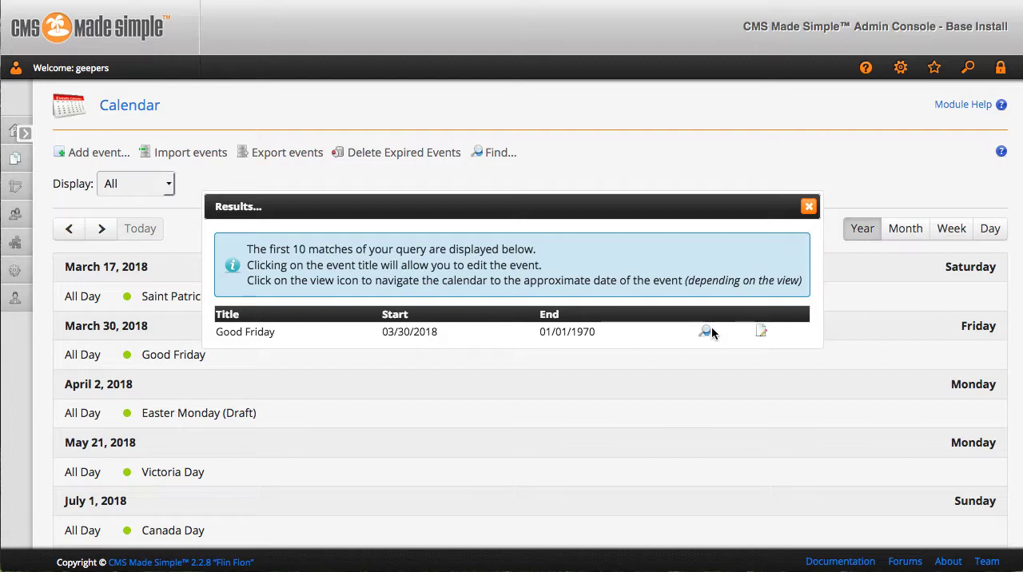
pyautogui.click(809, 207)
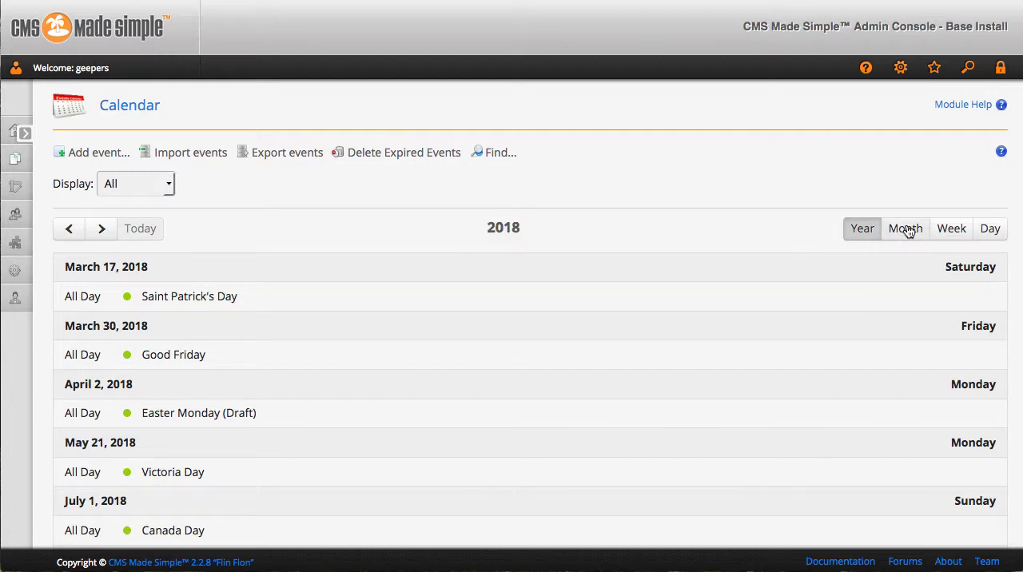
# View the admin calendar by week and advance a few weeks into early January
pyautogui.click(905, 228)
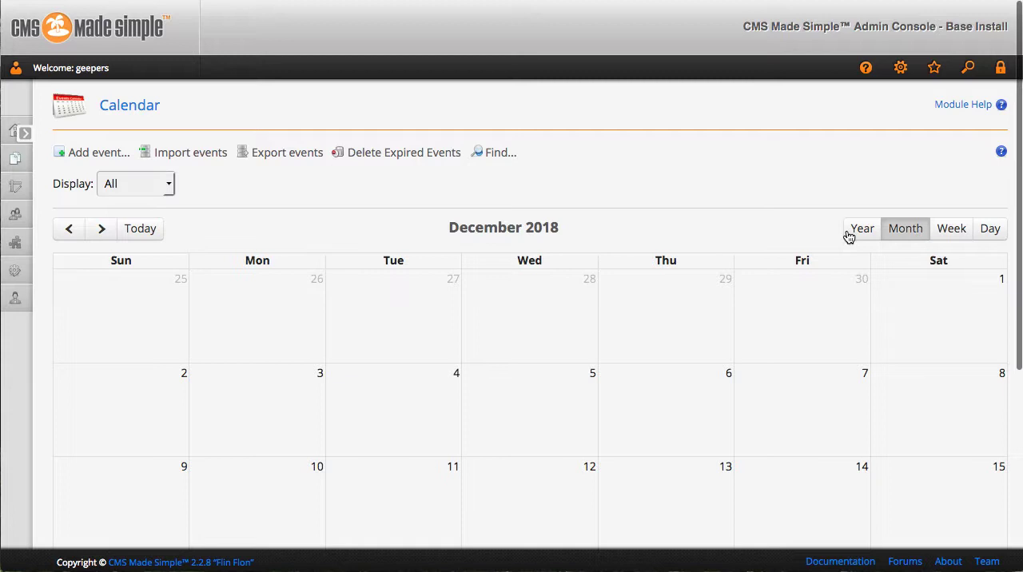
pyautogui.scroll(-3)
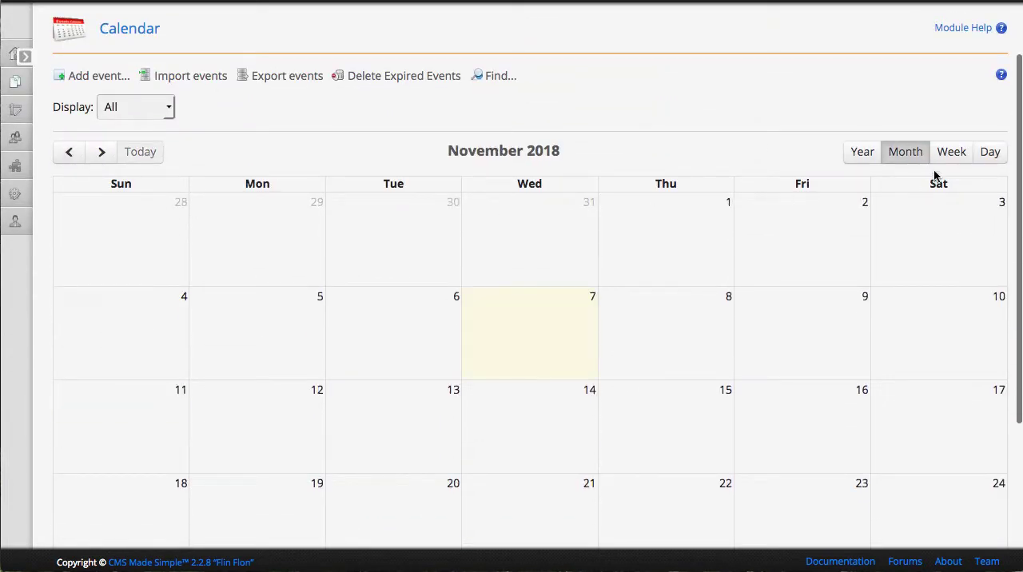
pyautogui.click(951, 151)
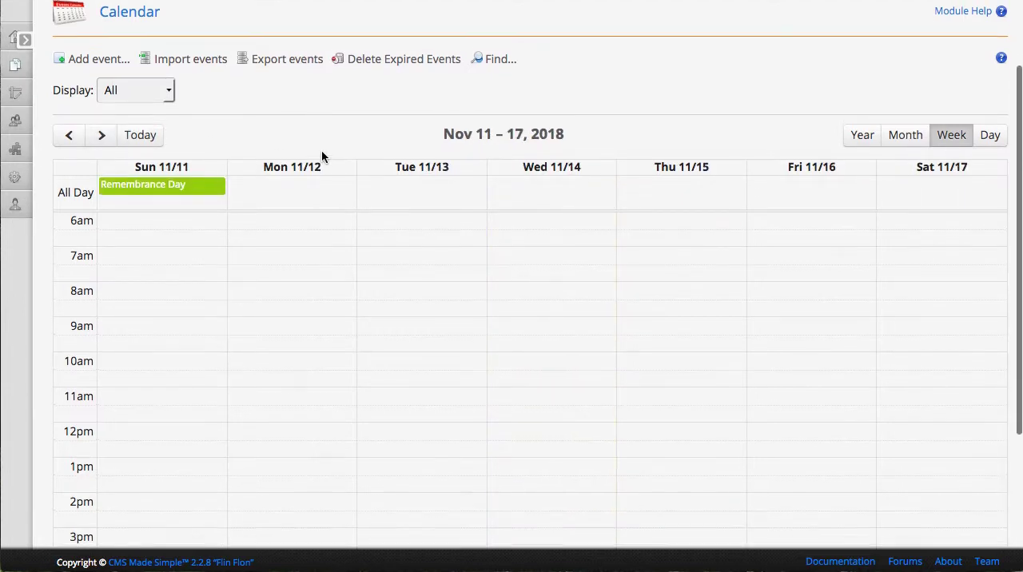
pyautogui.click(103, 128)
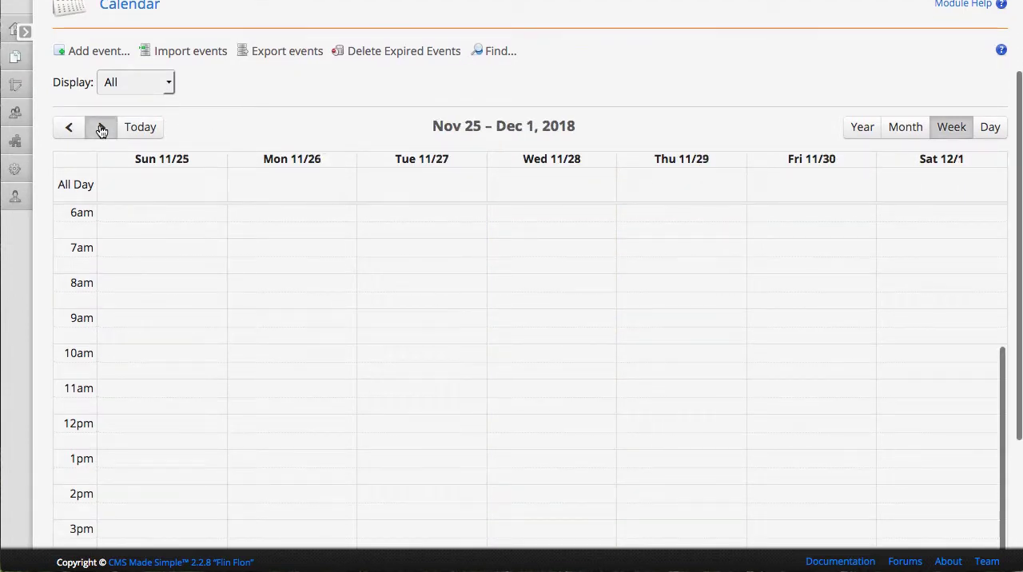
pyautogui.click(102, 128)
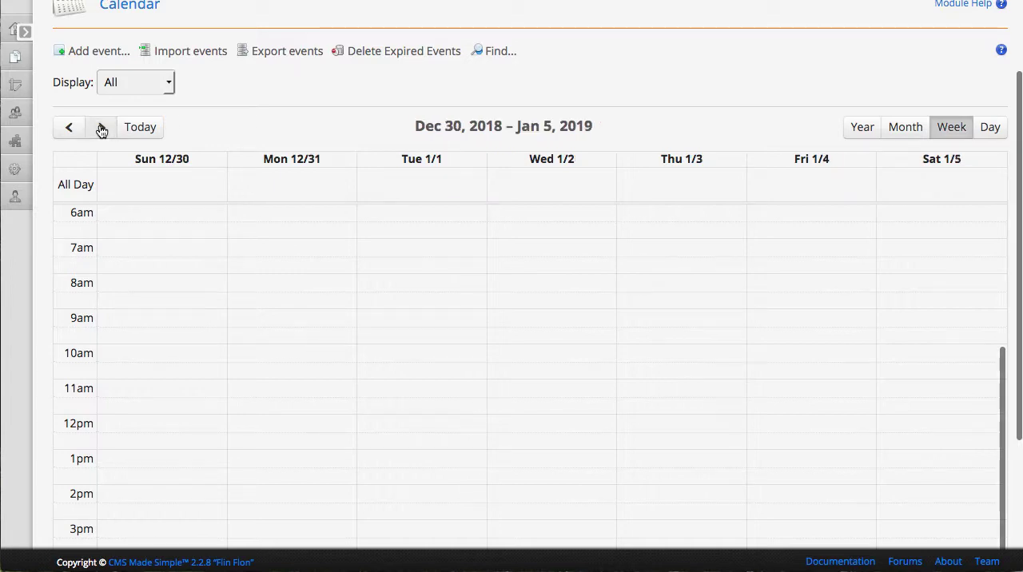
pyautogui.click(989, 127)
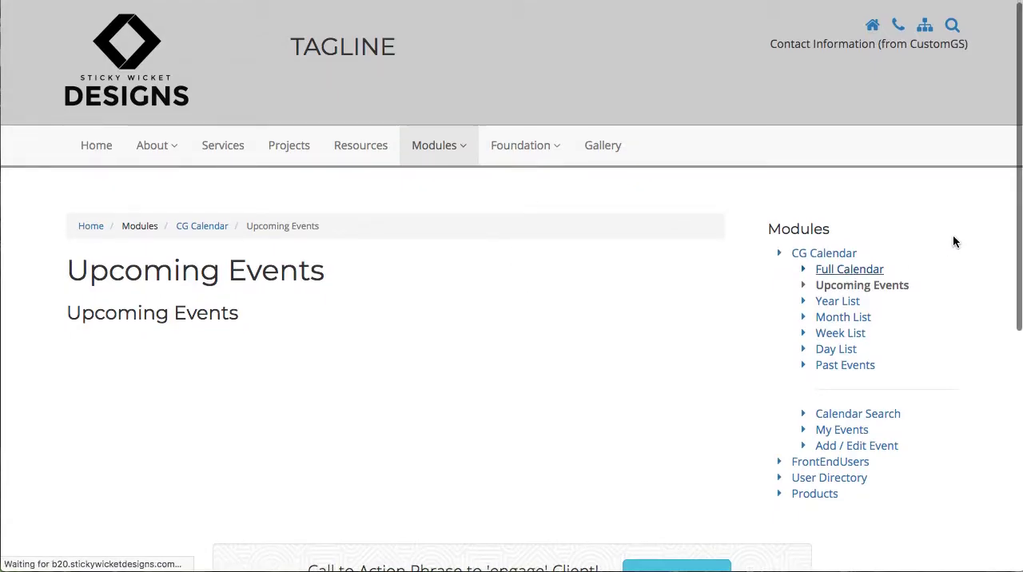
# Open the front-end Full Calendar and the Remembrance Day event's detail page for 11 November
pyautogui.click(849, 269)
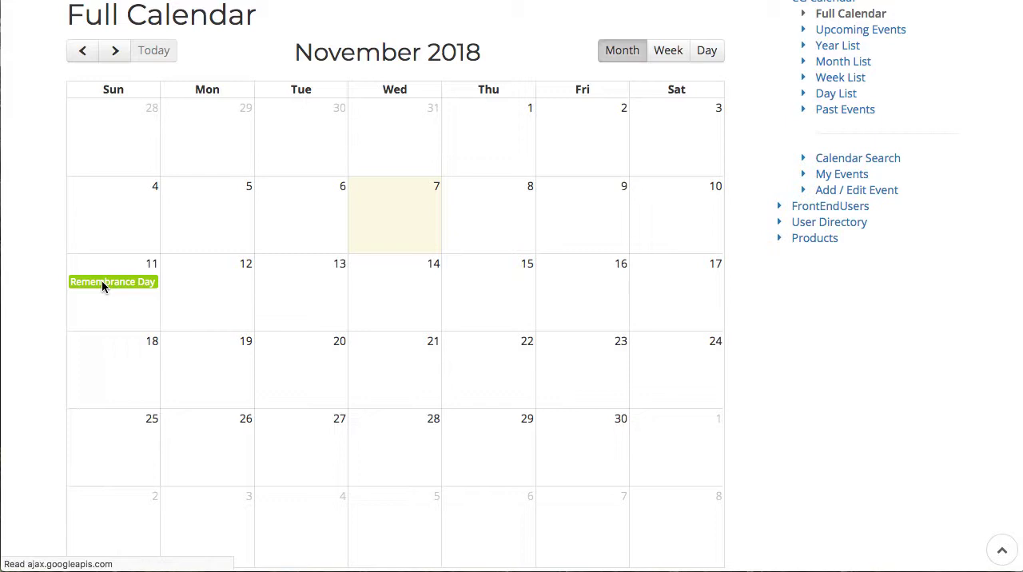
pyautogui.click(112, 282)
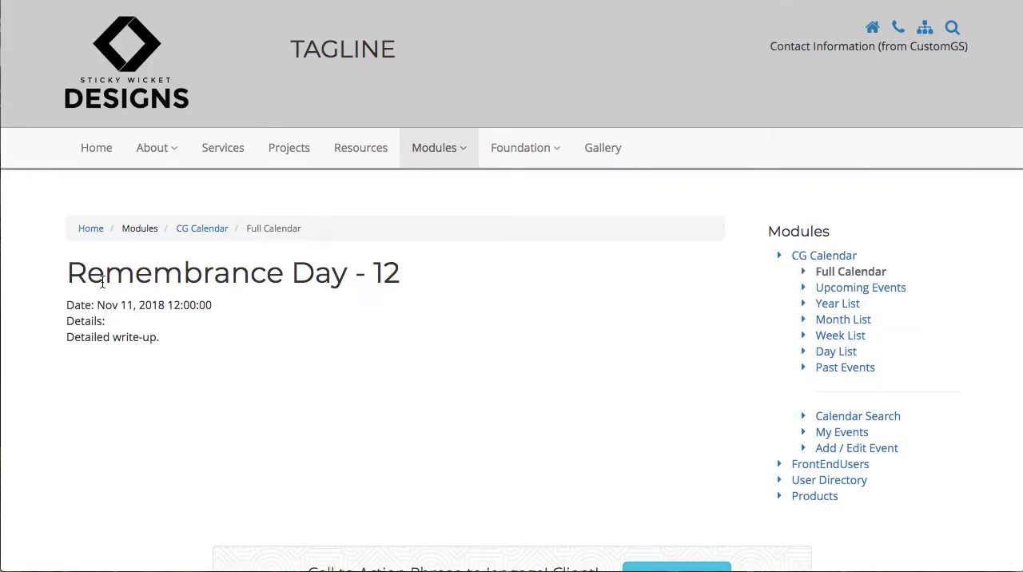
pyautogui.scroll(-3)
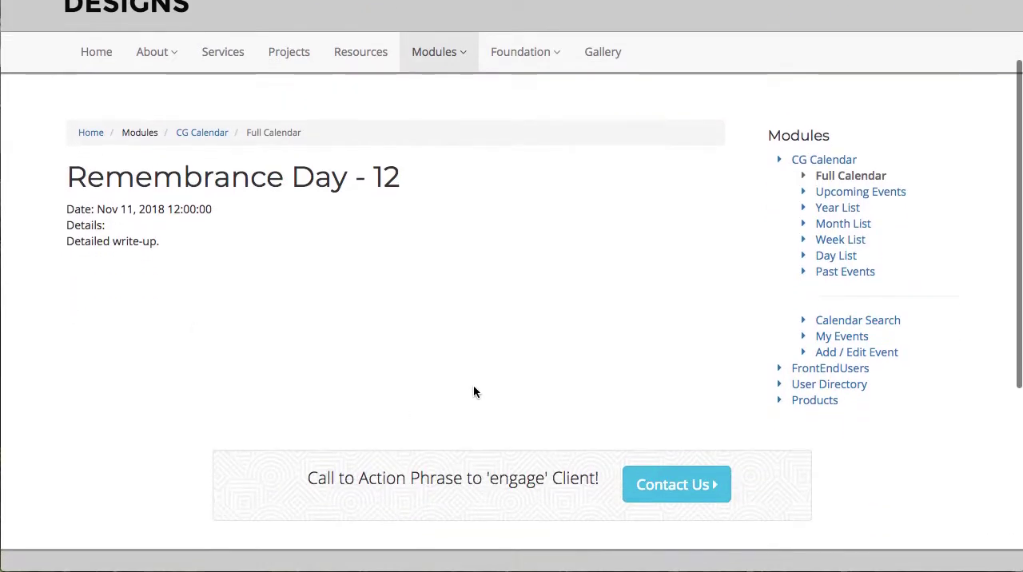
pyautogui.scroll(3)
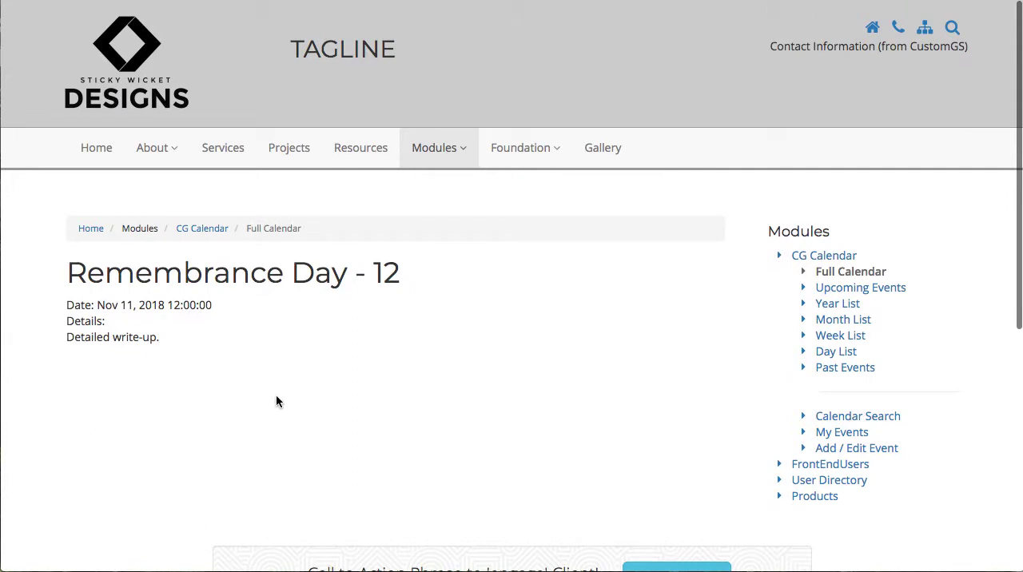
pyautogui.moveTo(77, 440)
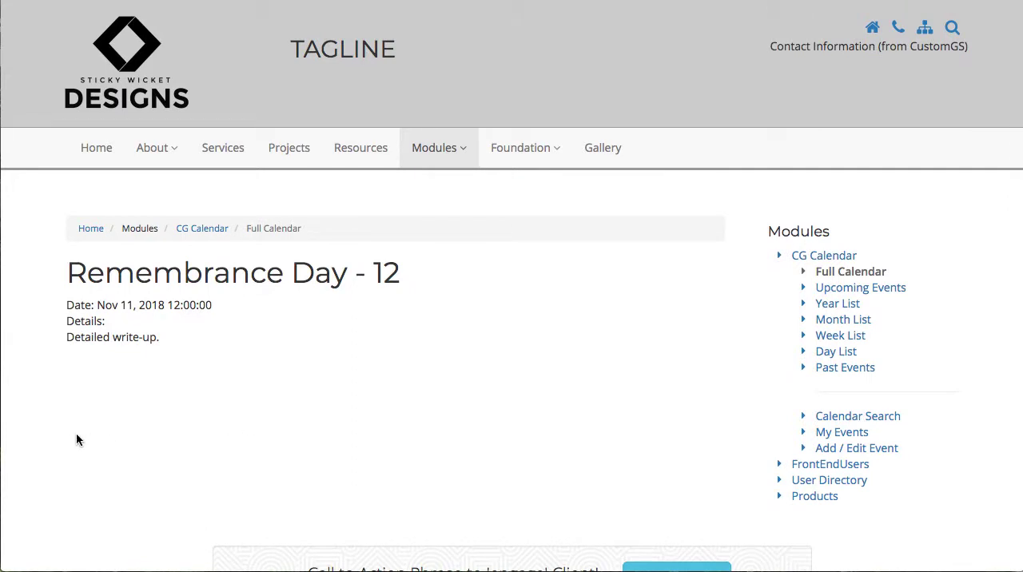
pyautogui.moveTo(483, 358)
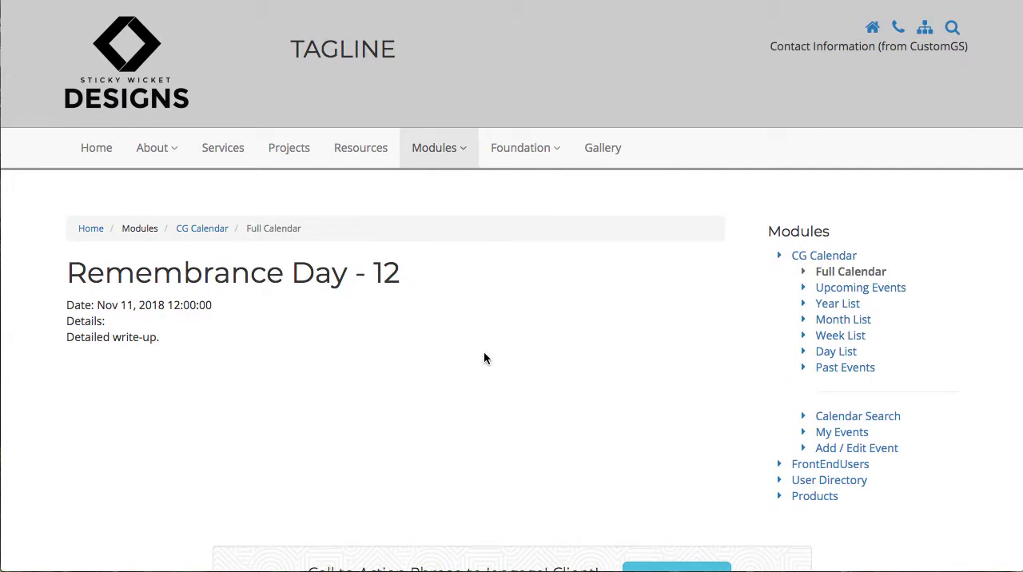
pyautogui.click(861, 288)
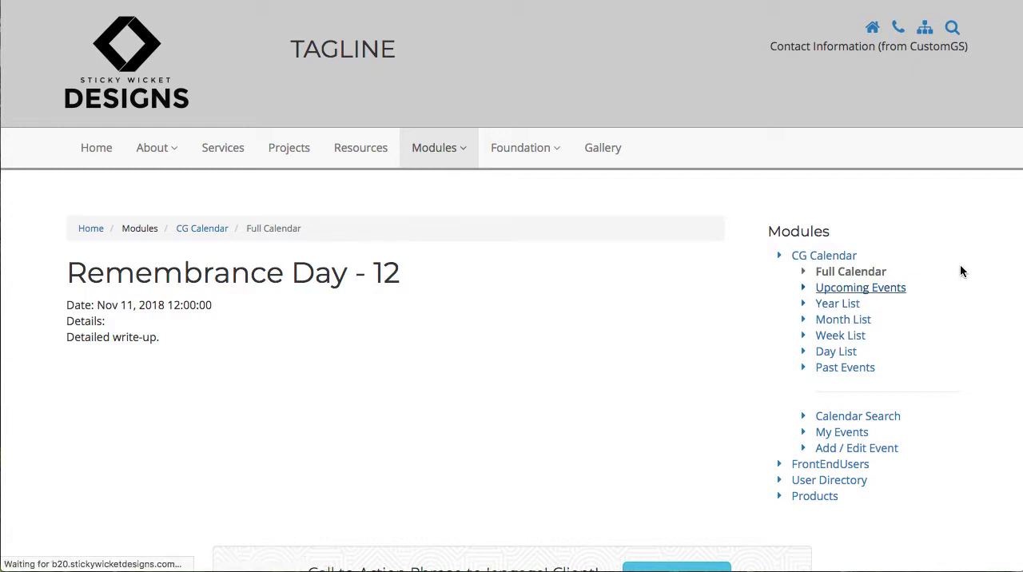
# Browse the front-end Upcoming, Month and Week event lists
pyautogui.click(860, 288)
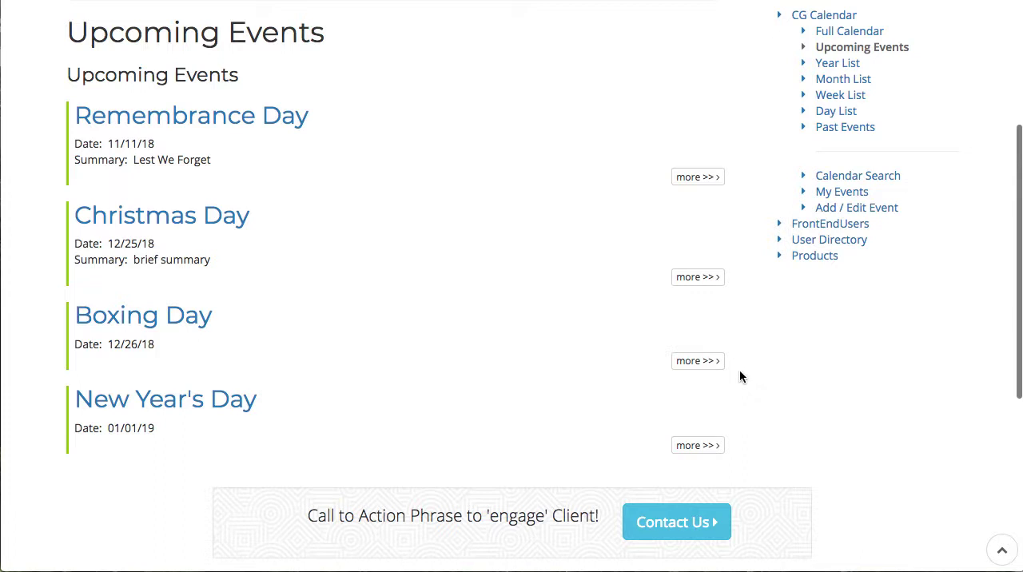
pyautogui.moveTo(697, 445)
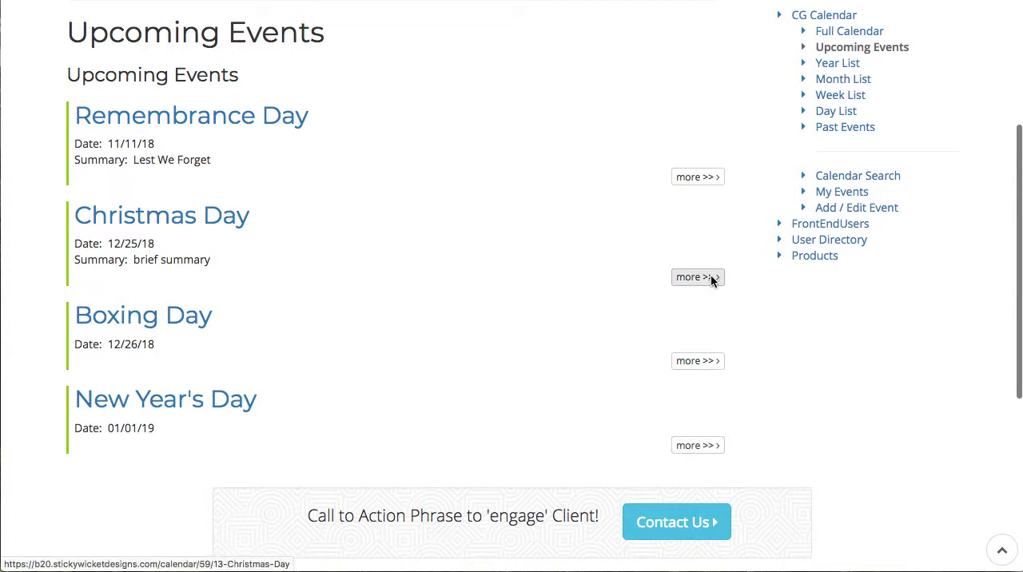
pyautogui.moveTo(713, 376)
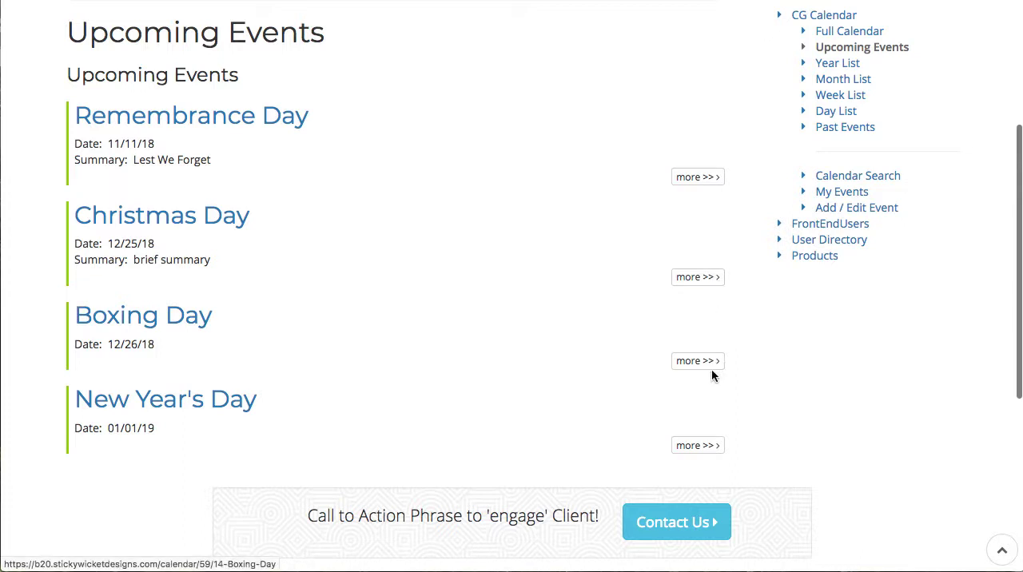
pyautogui.moveTo(119, 184)
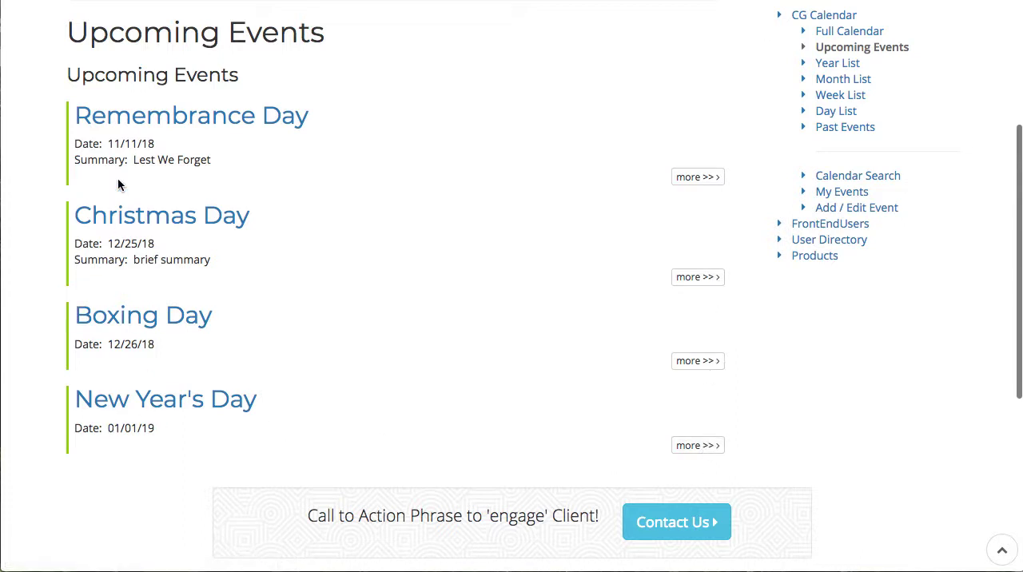
pyautogui.moveTo(125, 448)
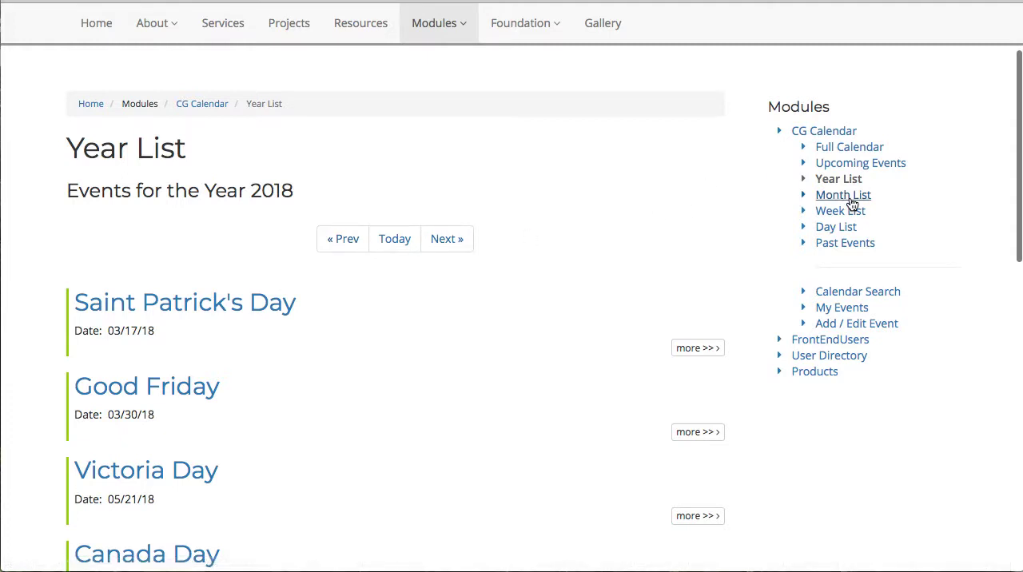
pyautogui.click(843, 195)
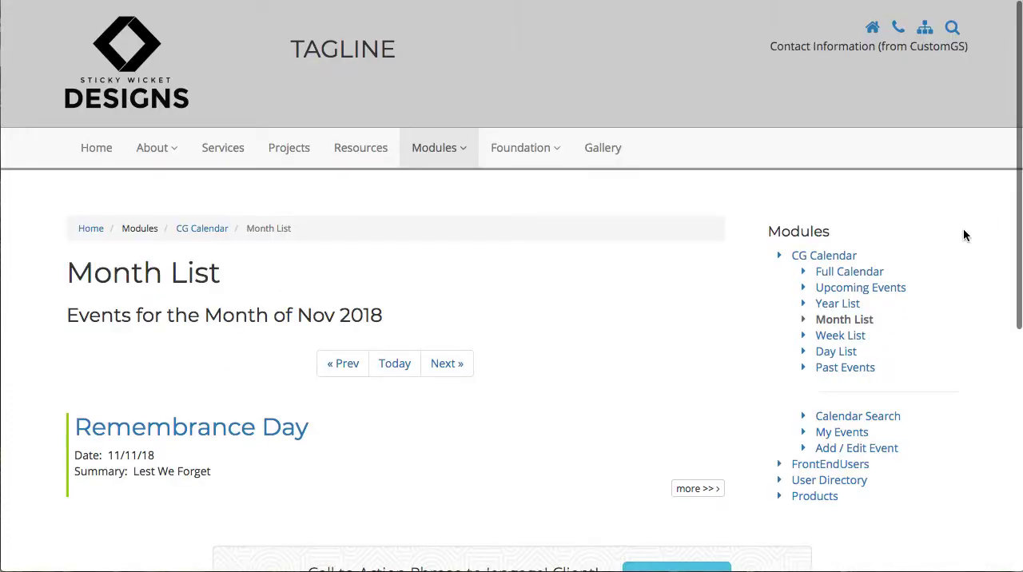
pyautogui.scroll(-3)
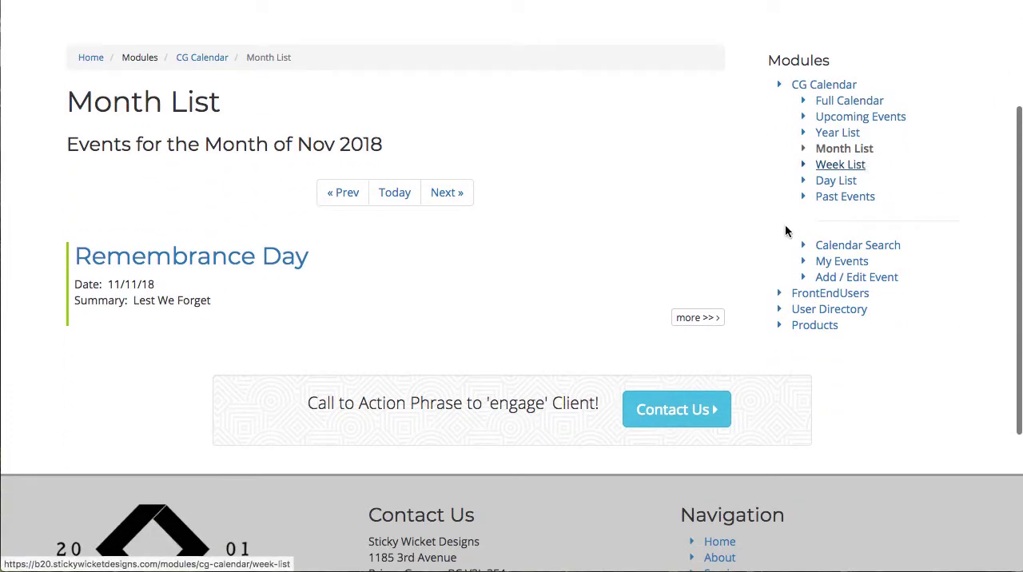
pyautogui.click(842, 164)
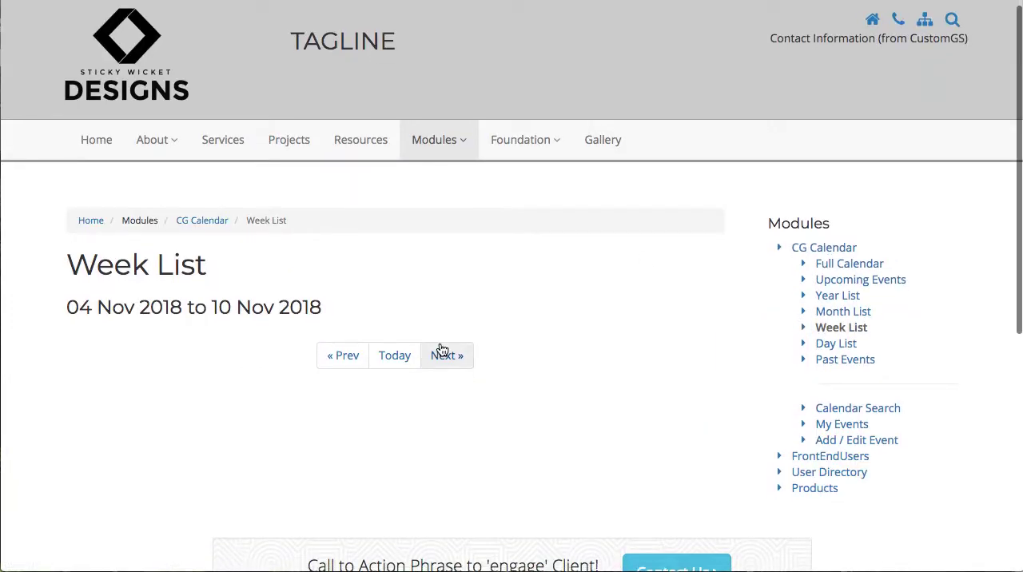
# Step the Day List from 07 Nov toward 11 Nov and finish on the Past Events list
pyautogui.click(448, 355)
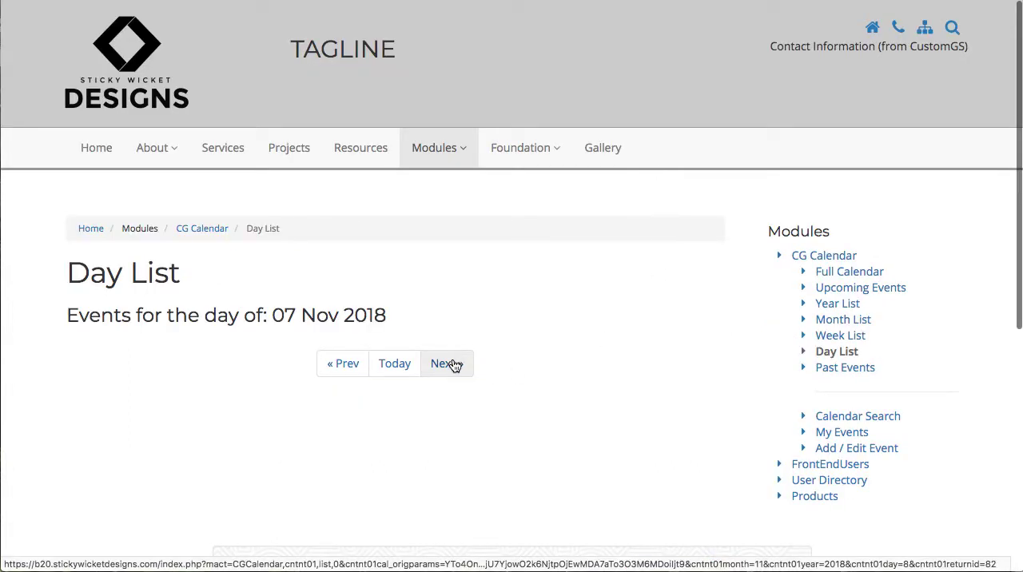
pyautogui.click(448, 363)
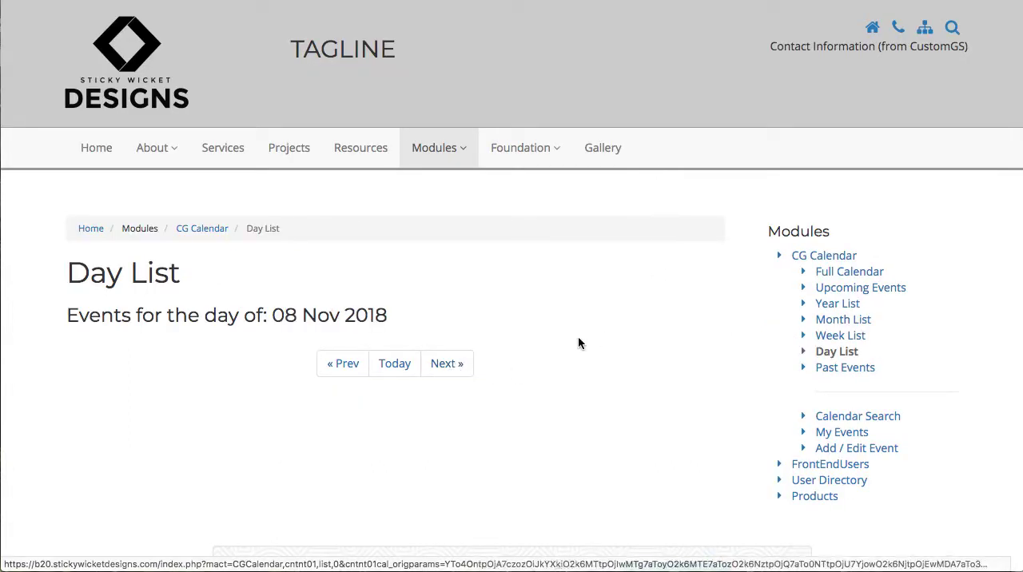
pyautogui.click(446, 363)
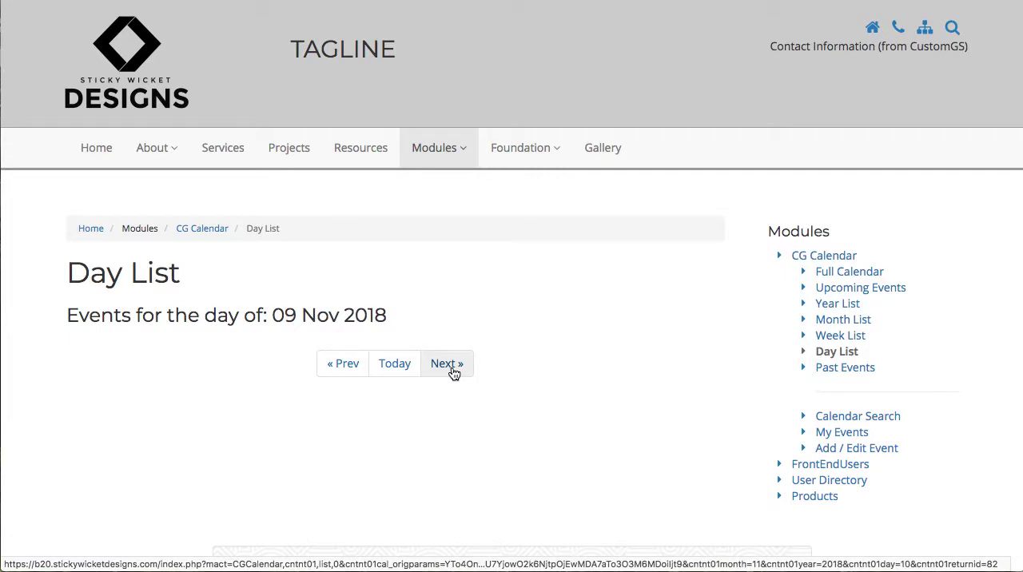
pyautogui.click(447, 363)
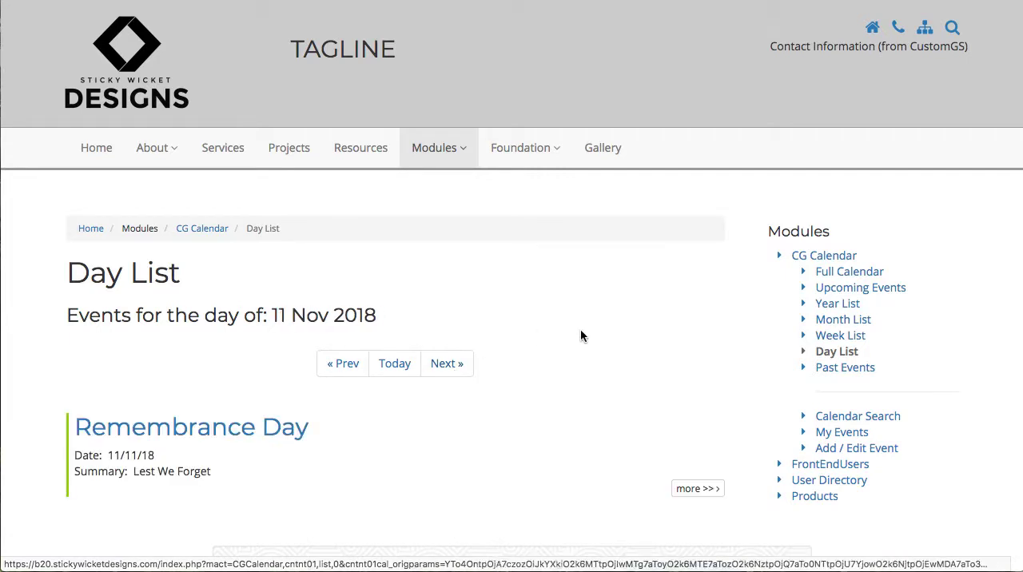
pyautogui.scroll(-3)
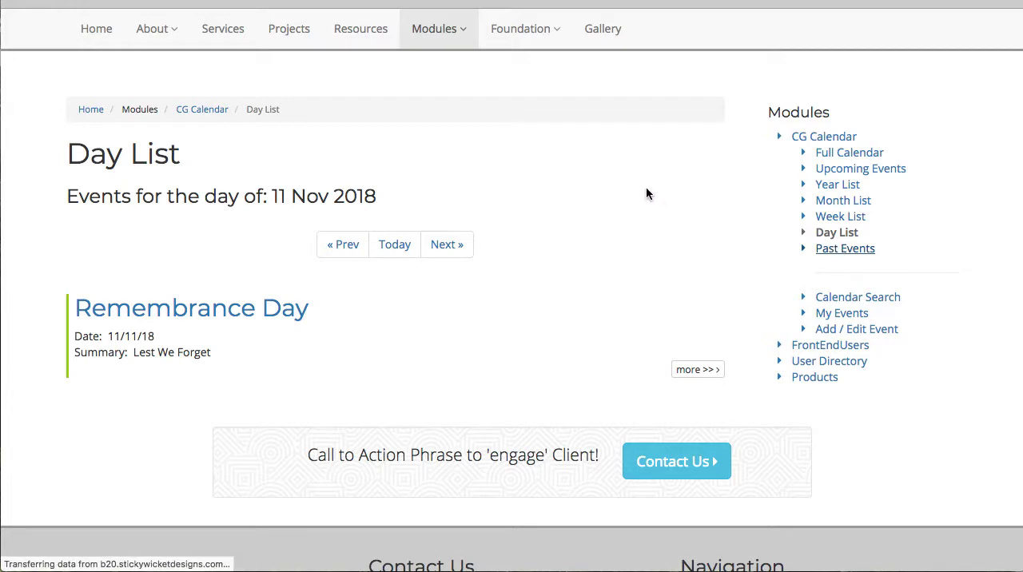
pyautogui.scroll(-3)
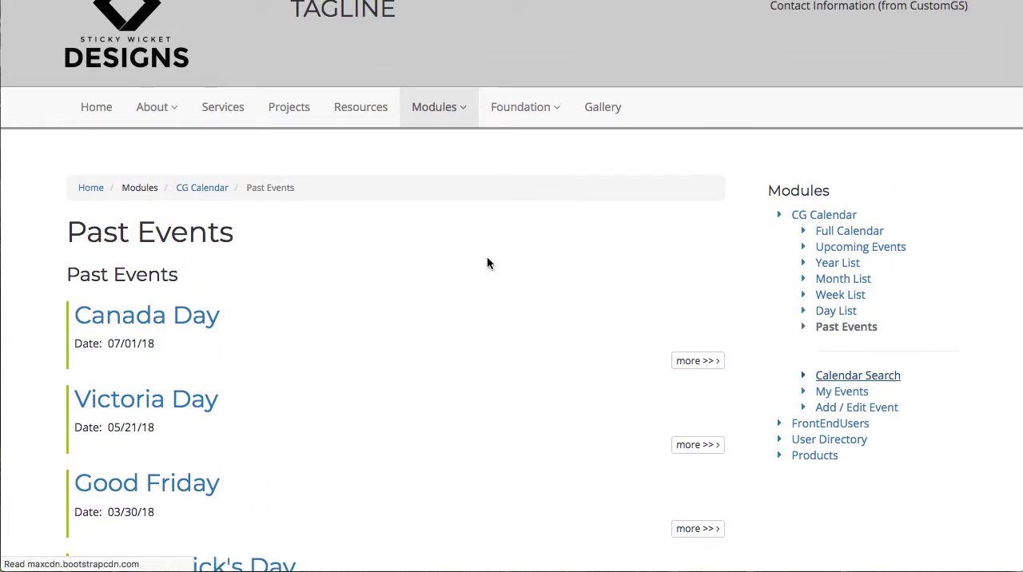
# Bring up the front-end Calendar Search form with its text, type, date range and category fields
pyautogui.click(857, 376)
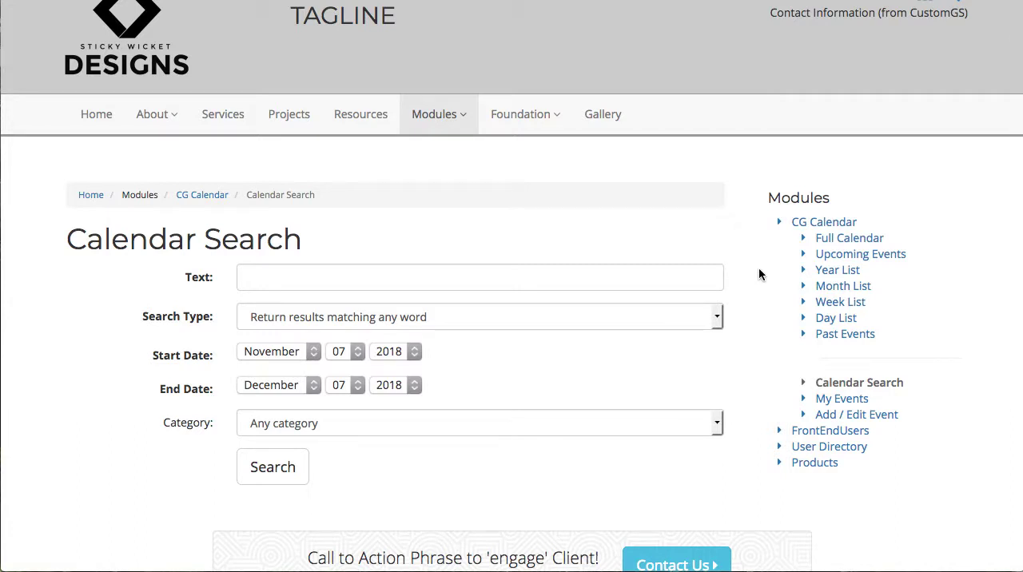
pyautogui.moveTo(409, 355)
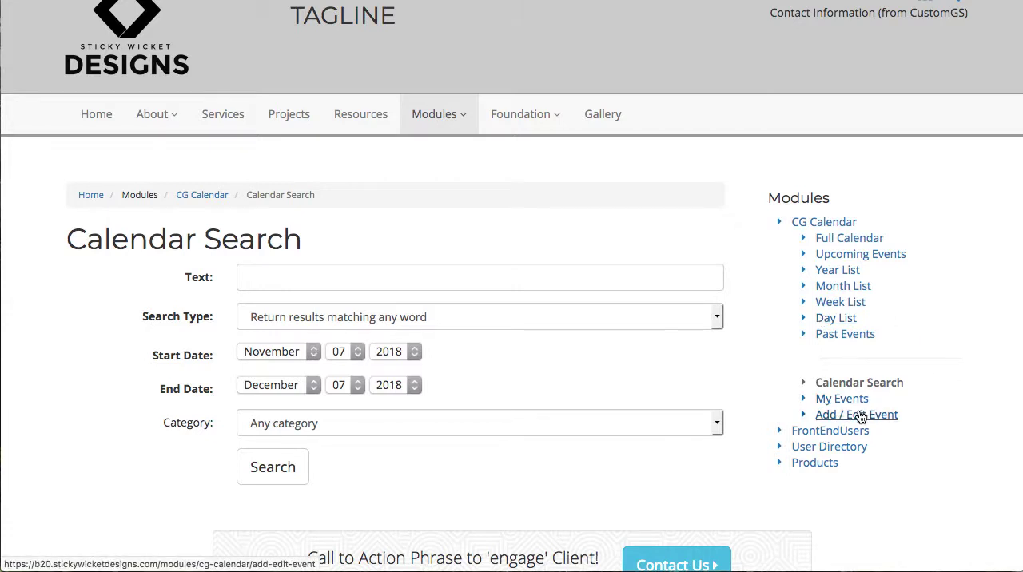
# Sign in as the front-end user 'greg' on the Add/Edit Event page, declining the password-manager save
pyautogui.click(857, 414)
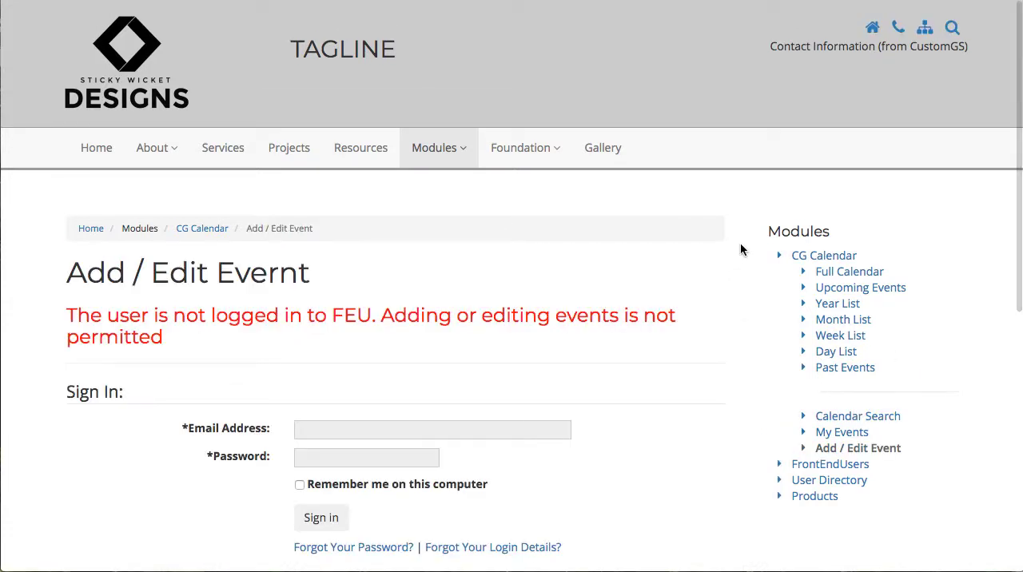
pyautogui.scroll(-3)
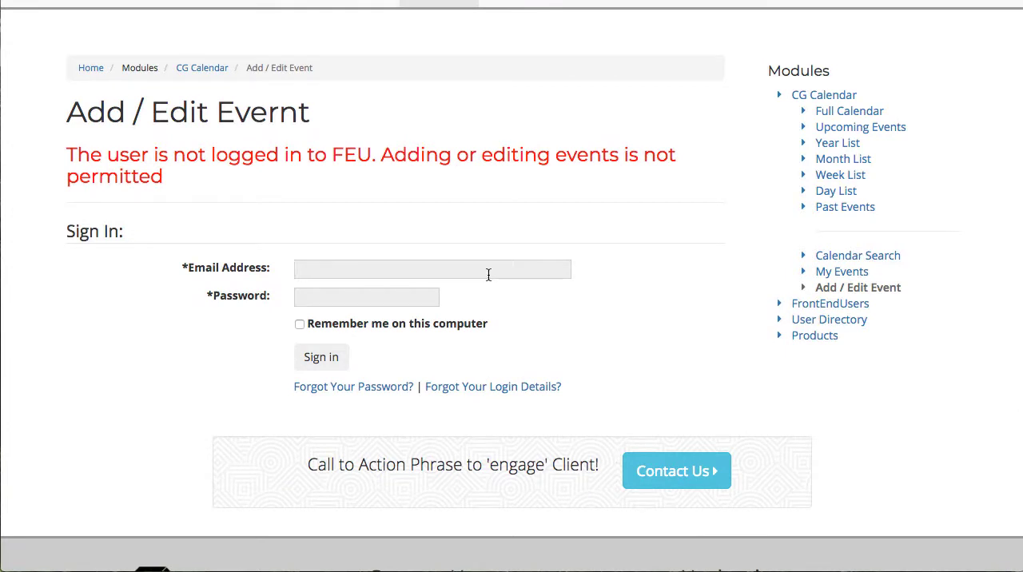
pyautogui.write('greg')
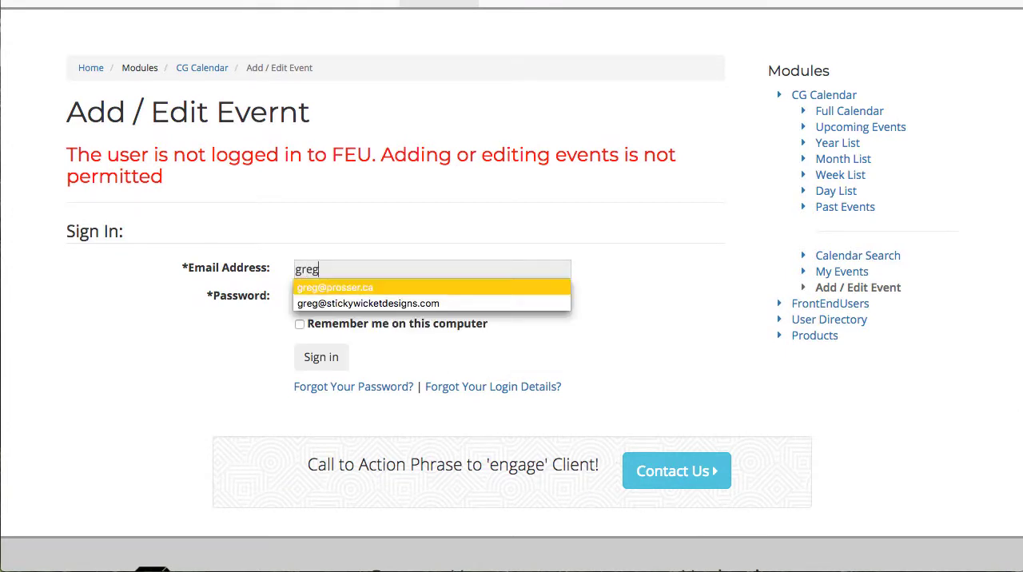
pyautogui.click(336, 288)
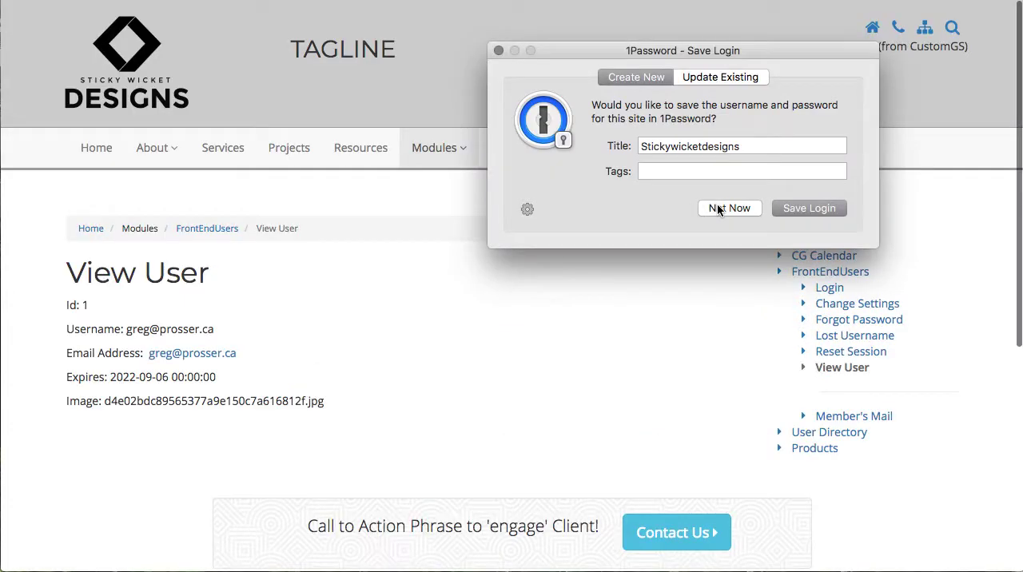
pyautogui.click(729, 208)
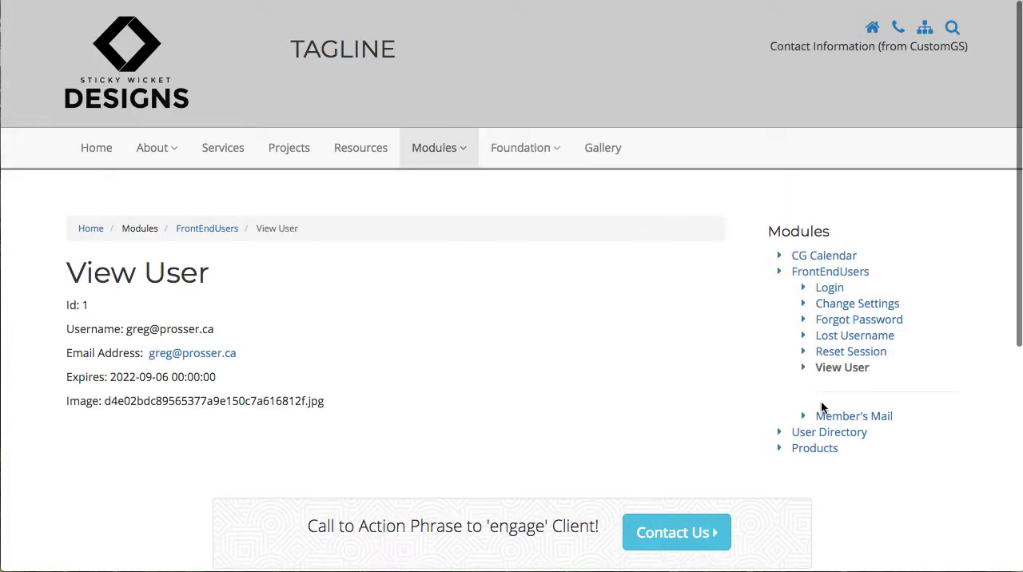
pyautogui.moveTo(825, 256)
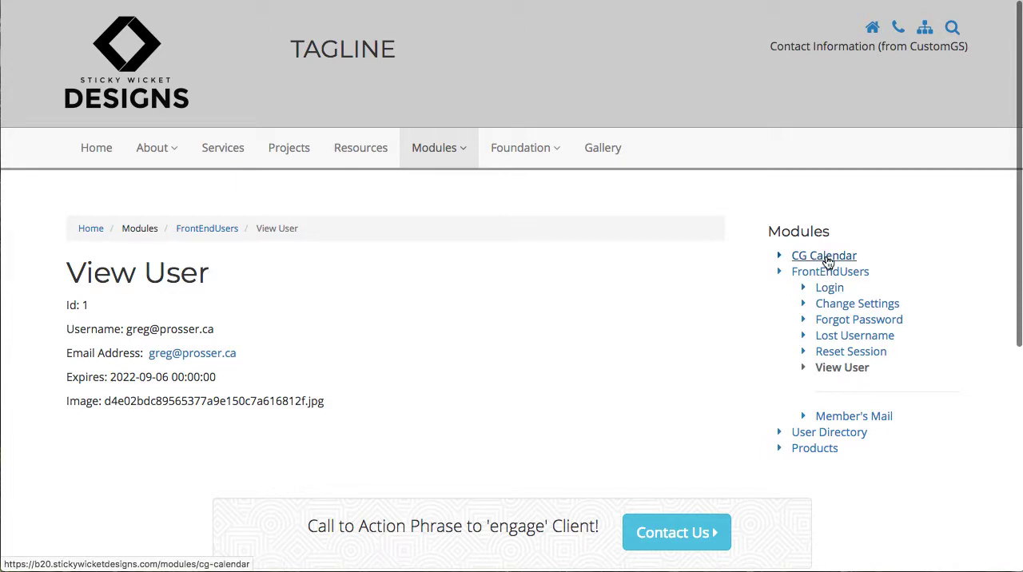
# Show the My Events list with the Test event under CG Calendar
pyautogui.click(825, 256)
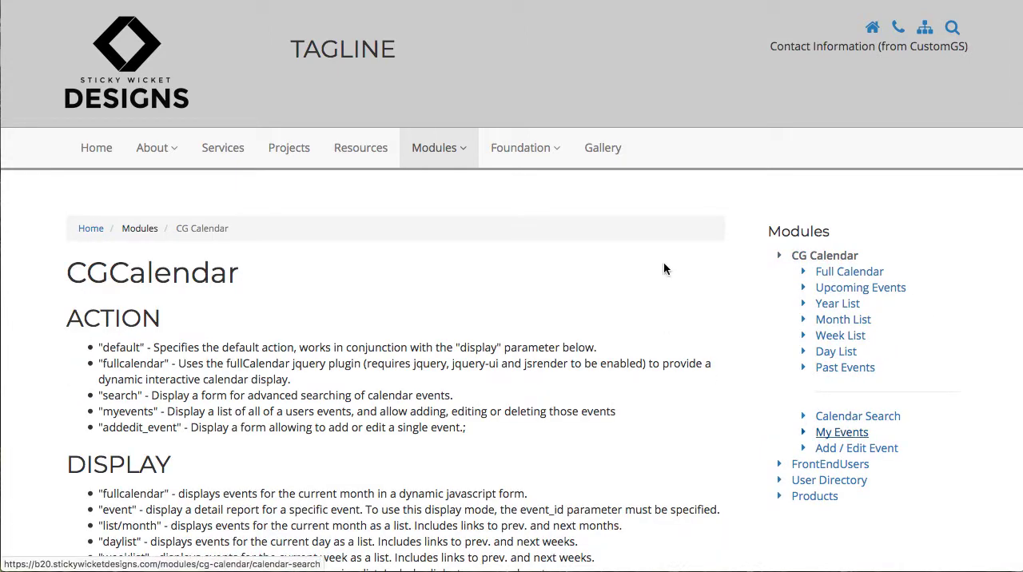
pyautogui.click(841, 431)
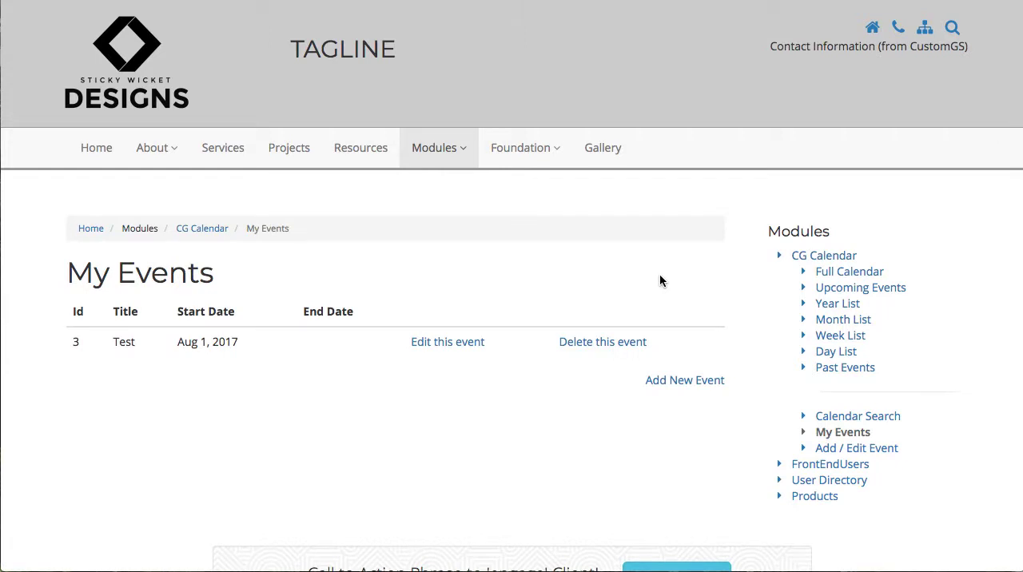
pyautogui.moveTo(128, 339)
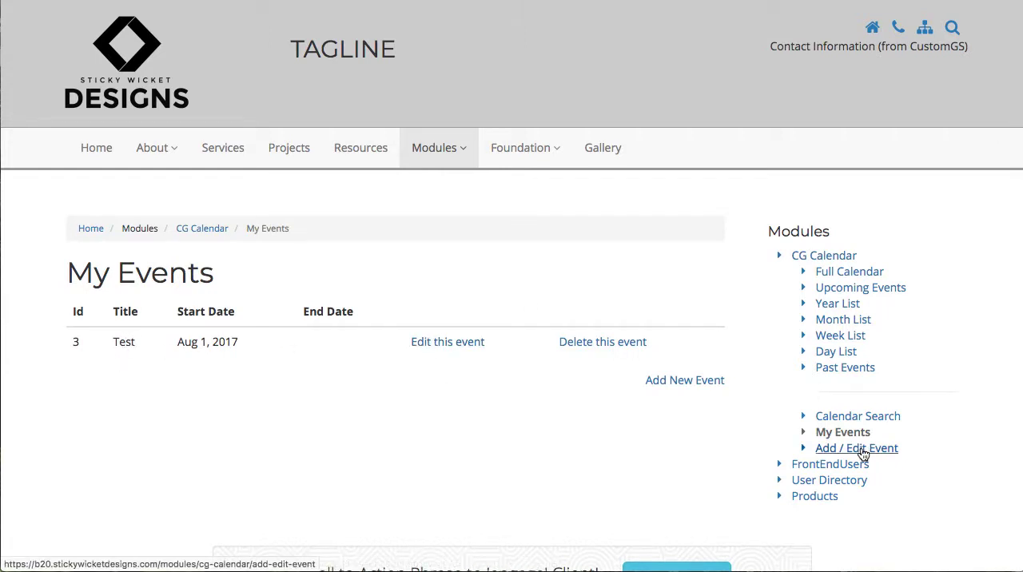
# Review the empty front-end Add/Edit Event form's date, title, details and file fields
pyautogui.click(857, 447)
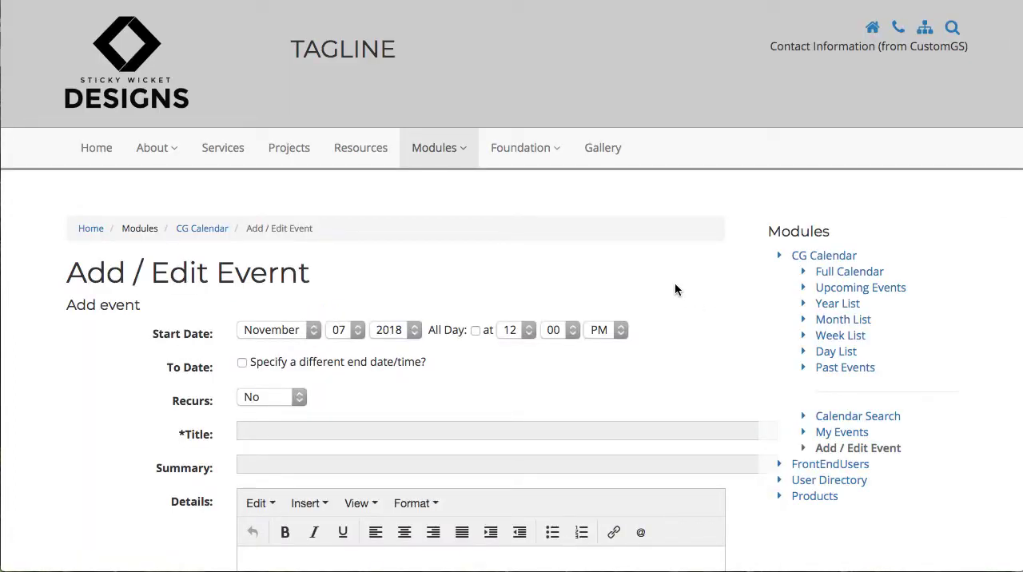
pyautogui.scroll(-3)
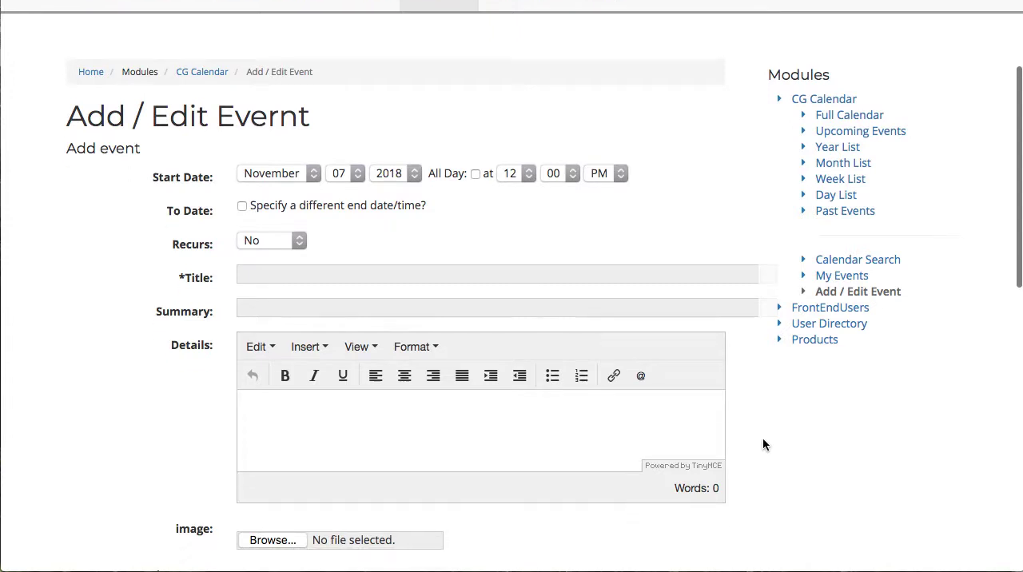
pyautogui.scroll(-3)
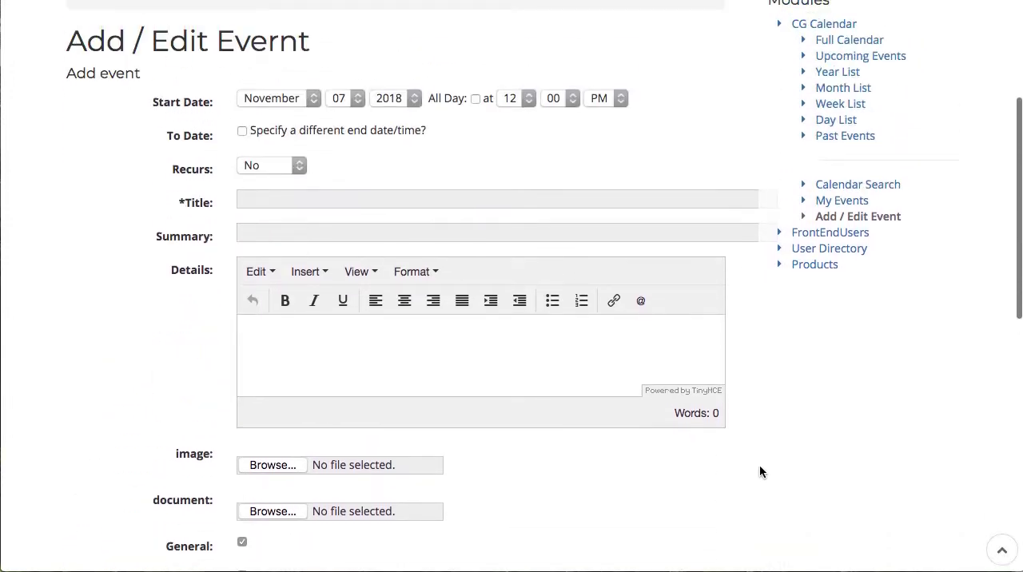
pyautogui.moveTo(773, 427)
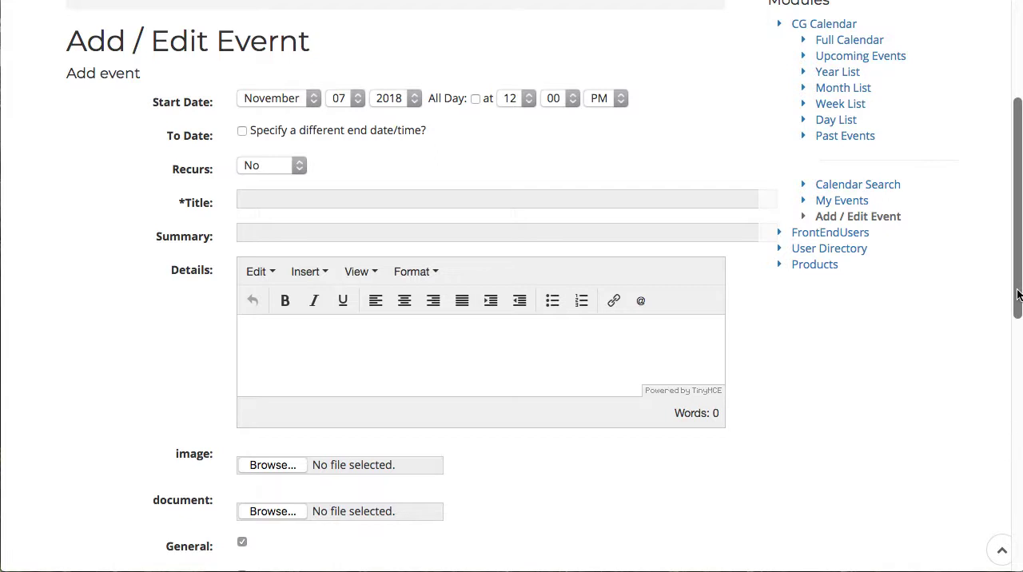
pyautogui.moveTo(1017, 296)
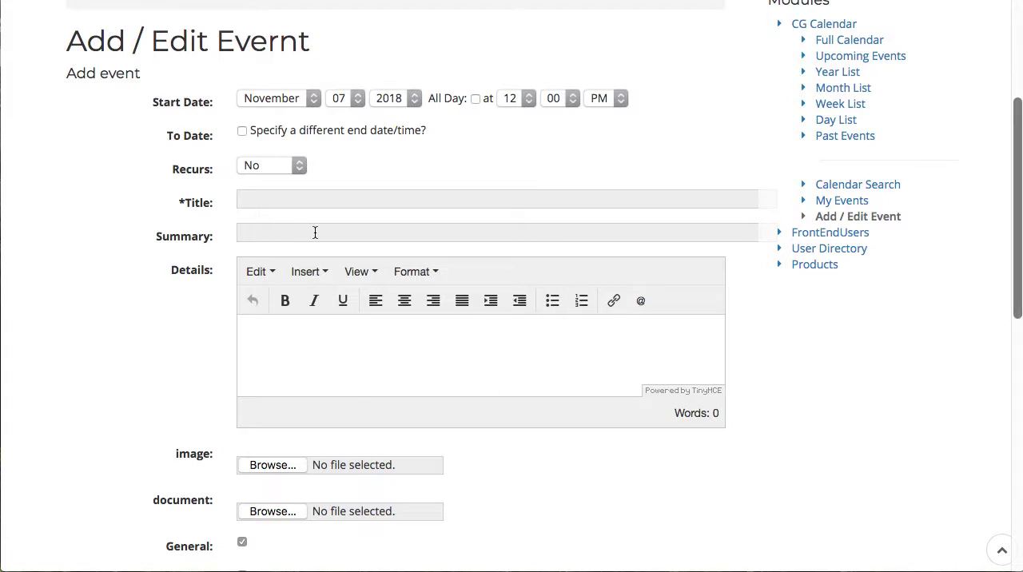
pyautogui.scroll(-3)
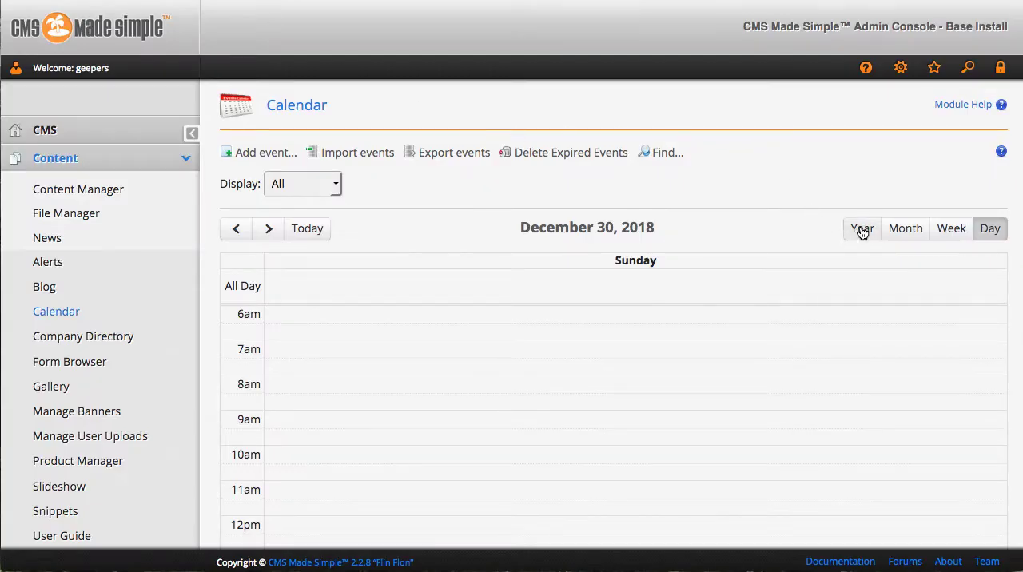
# List the year's events in the admin calendar and filter the display to drafts only
pyautogui.click(862, 227)
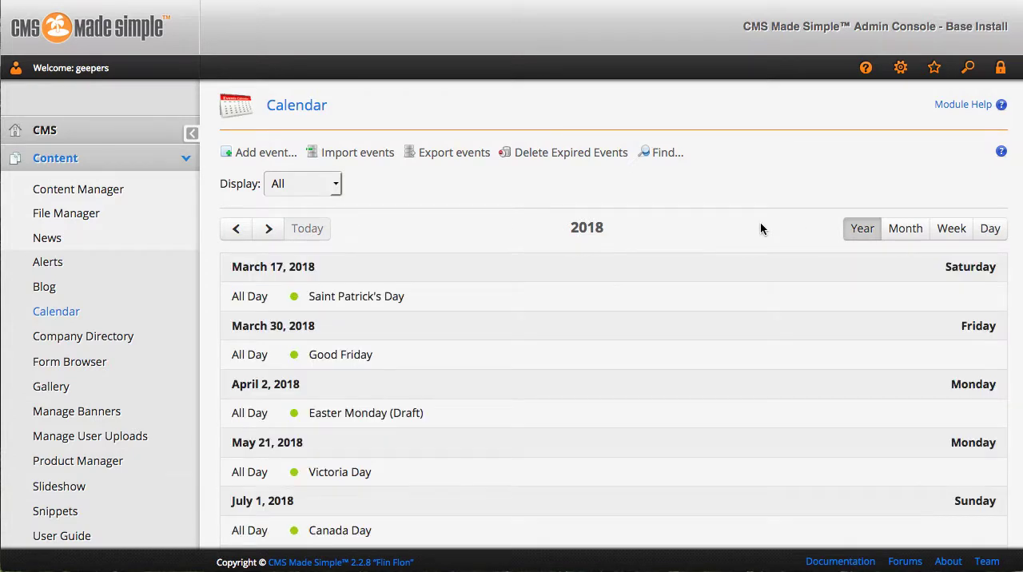
pyautogui.scroll(-3)
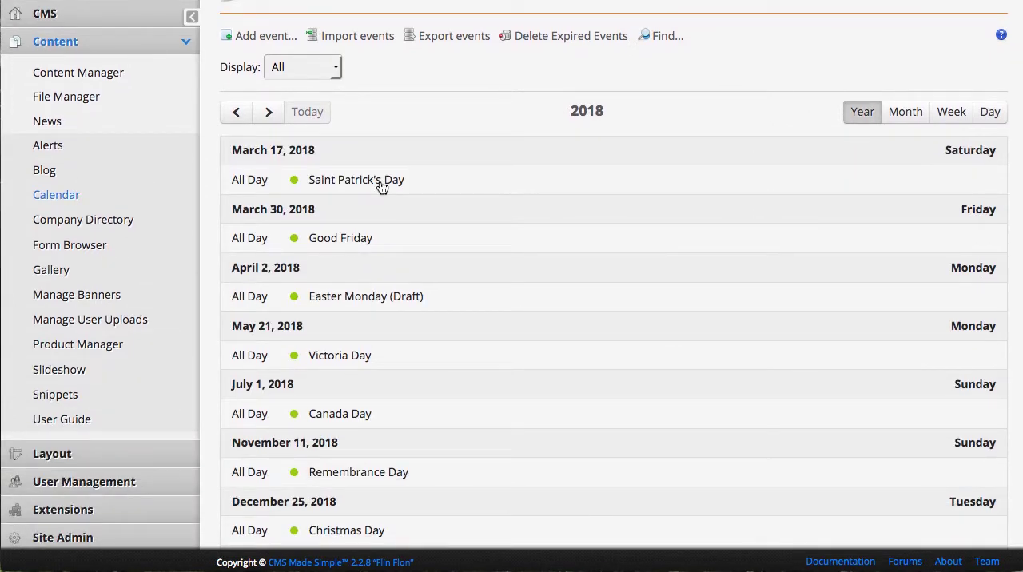
pyautogui.click(303, 67)
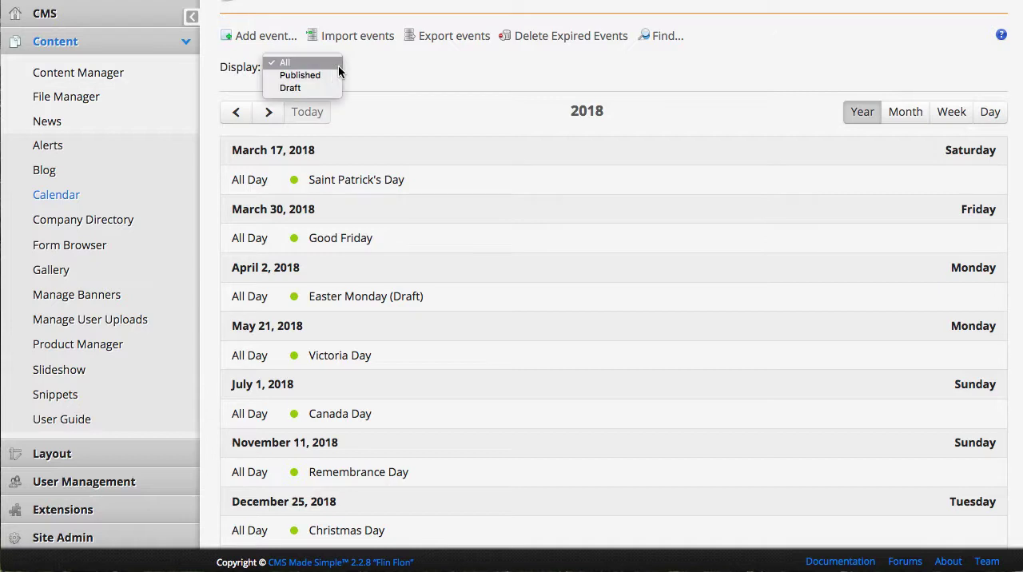
pyautogui.click(291, 88)
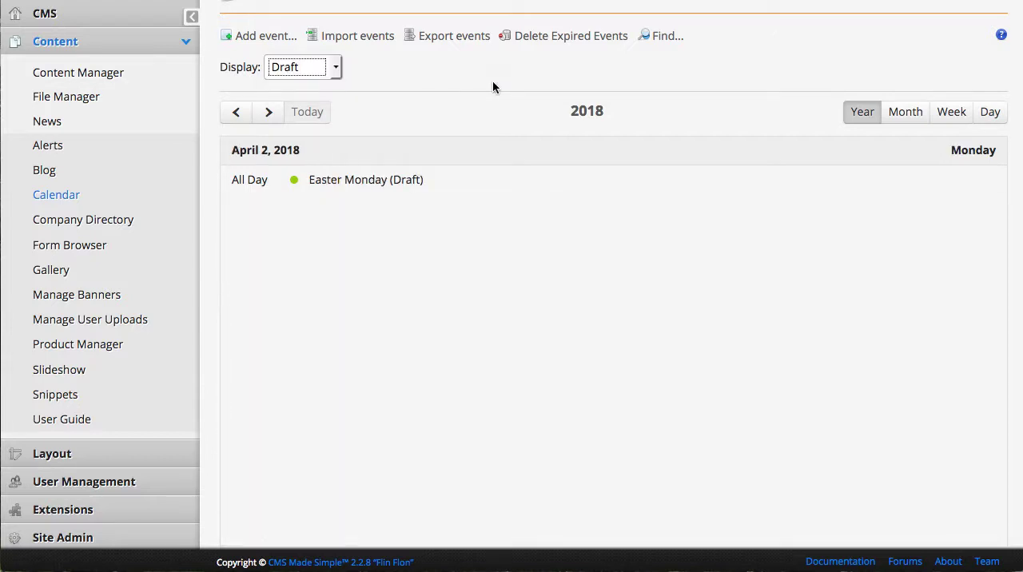
# View the unpublished Easter Monday draft's details, then dismiss them
pyautogui.click(365, 179)
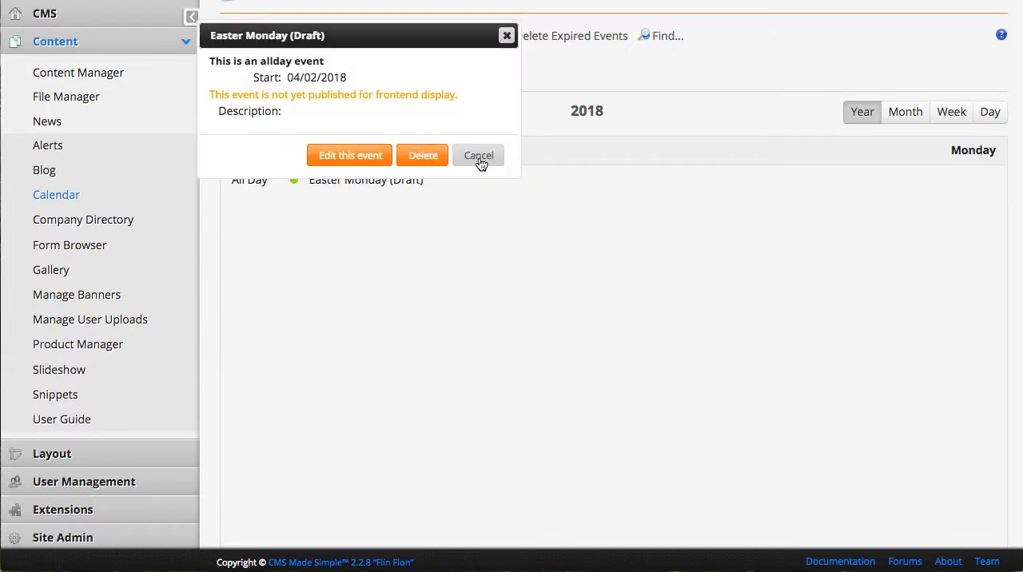
pyautogui.moveTo(480, 155)
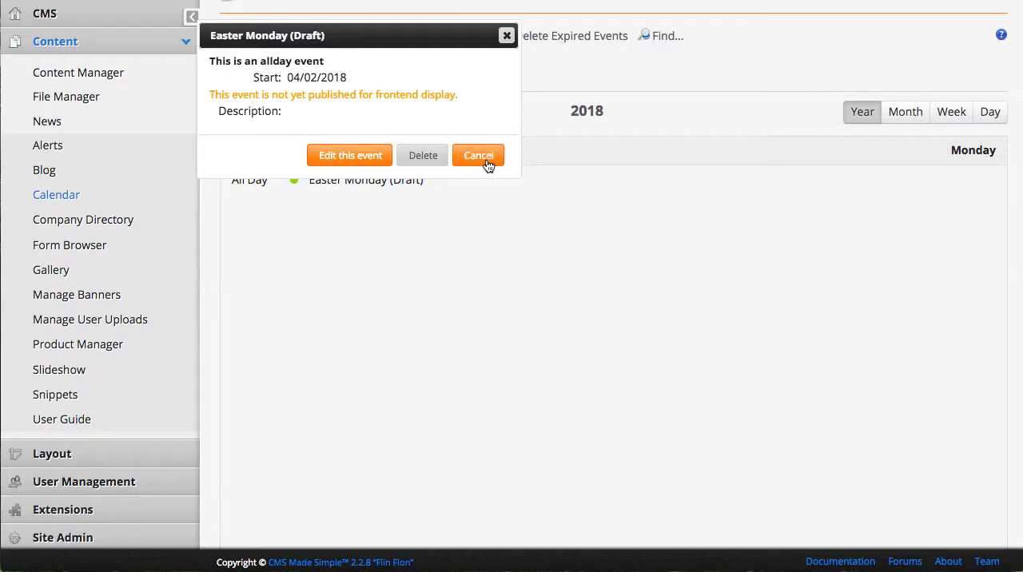
pyautogui.click(478, 155)
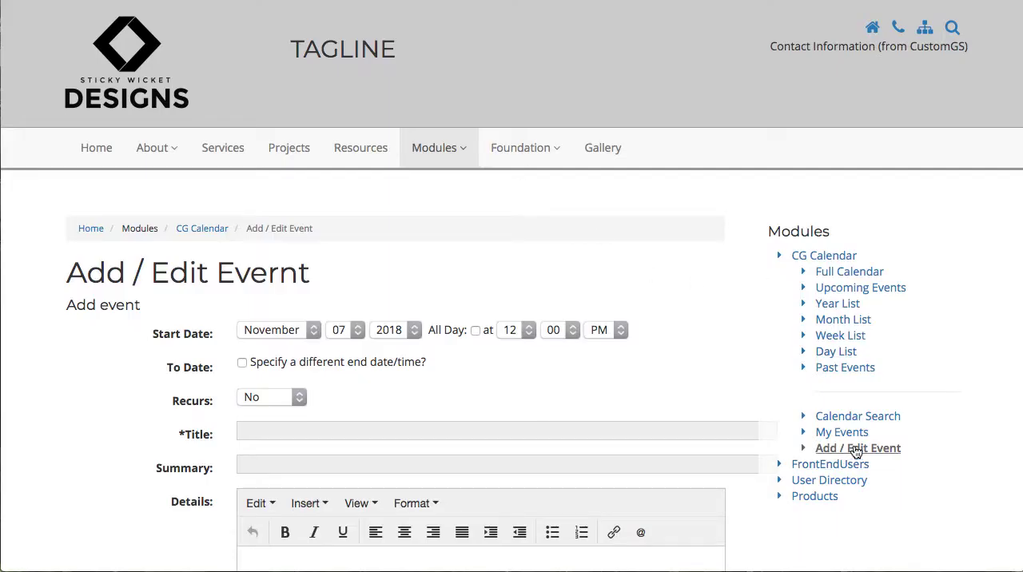
pyautogui.moveTo(818, 270)
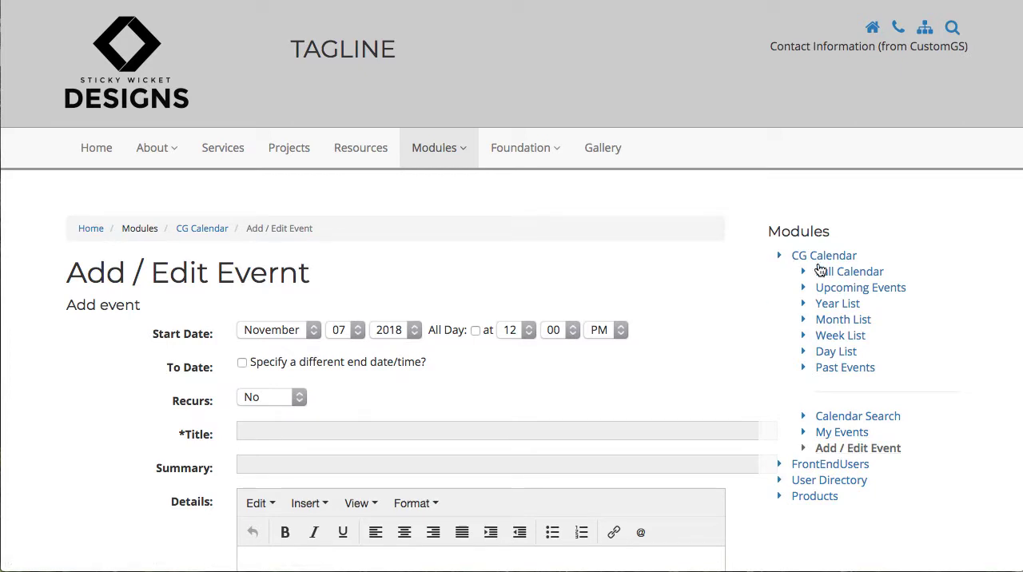
pyautogui.moveTo(857, 448)
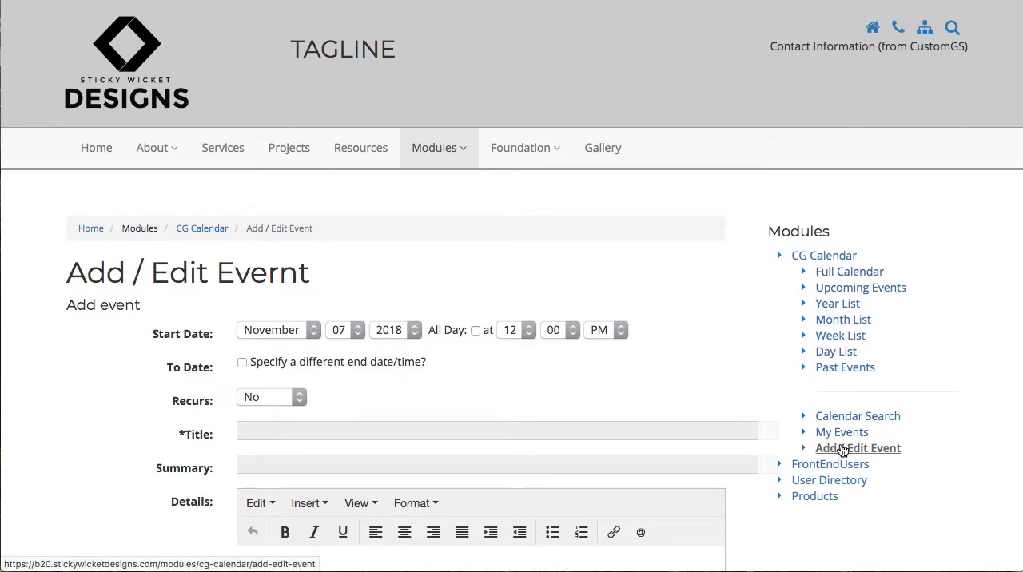